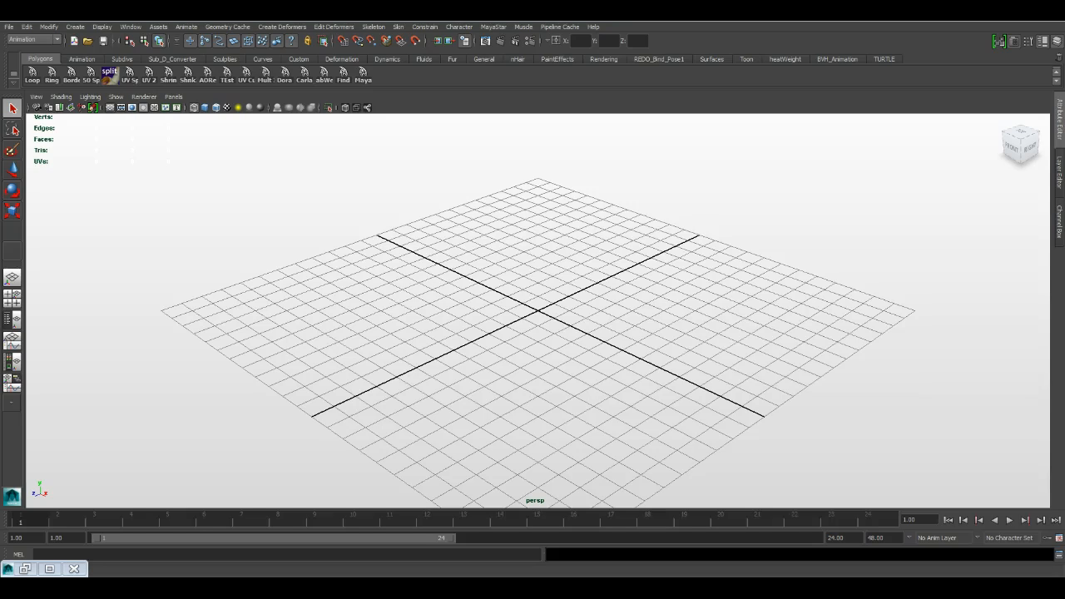
Step: Minimize the Script Editor so the empty scene grid fills the view
{"action": "left_click", "coordinate": [678, 319]}
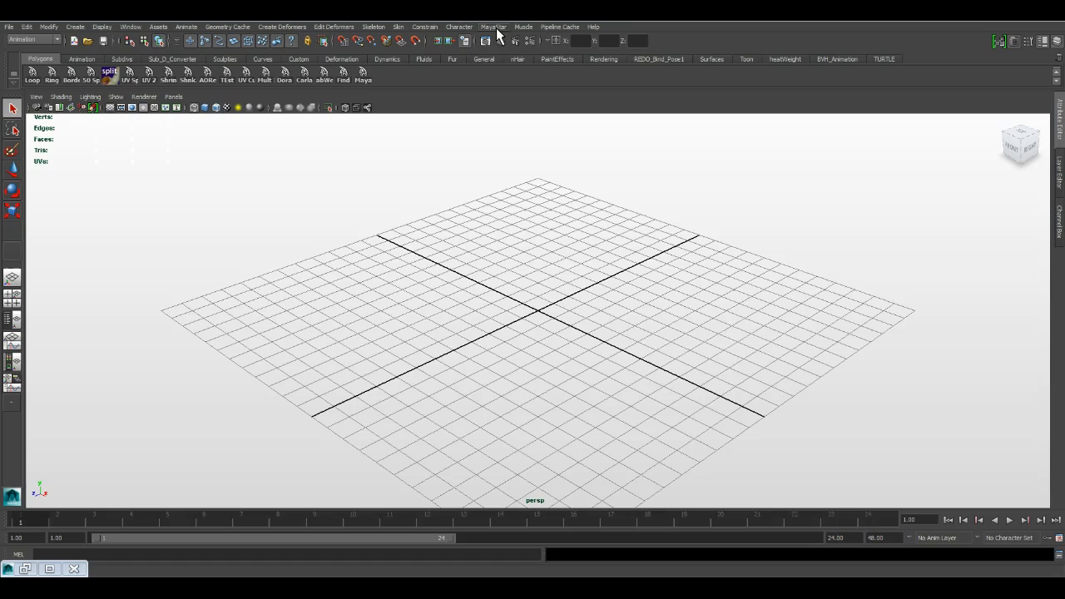
{"action": "mouse_move", "coordinate": [649, 241]}
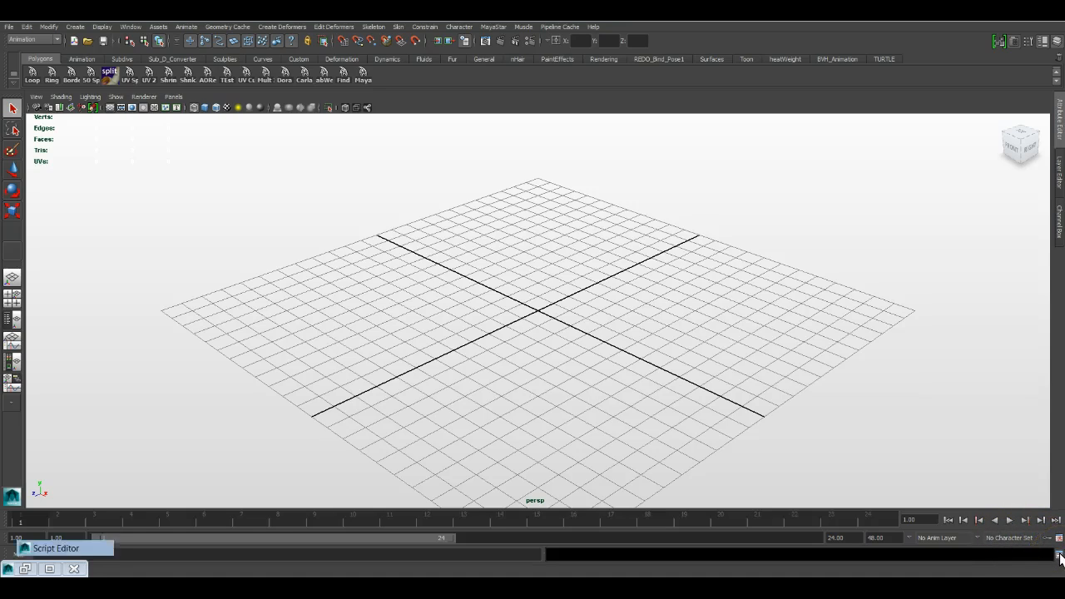
Step: Bring the Script Editor back up via Windows > General Editors, showing the MayaStar_Menu source line
{"action": "left_click", "coordinate": [57, 549]}
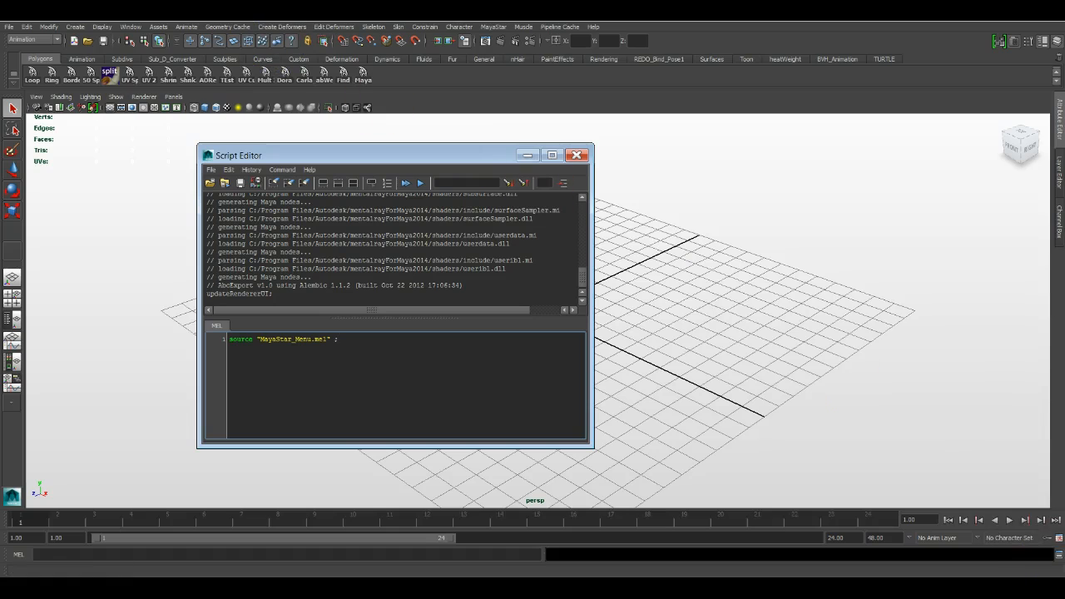
{"action": "left_click", "coordinate": [130, 26]}
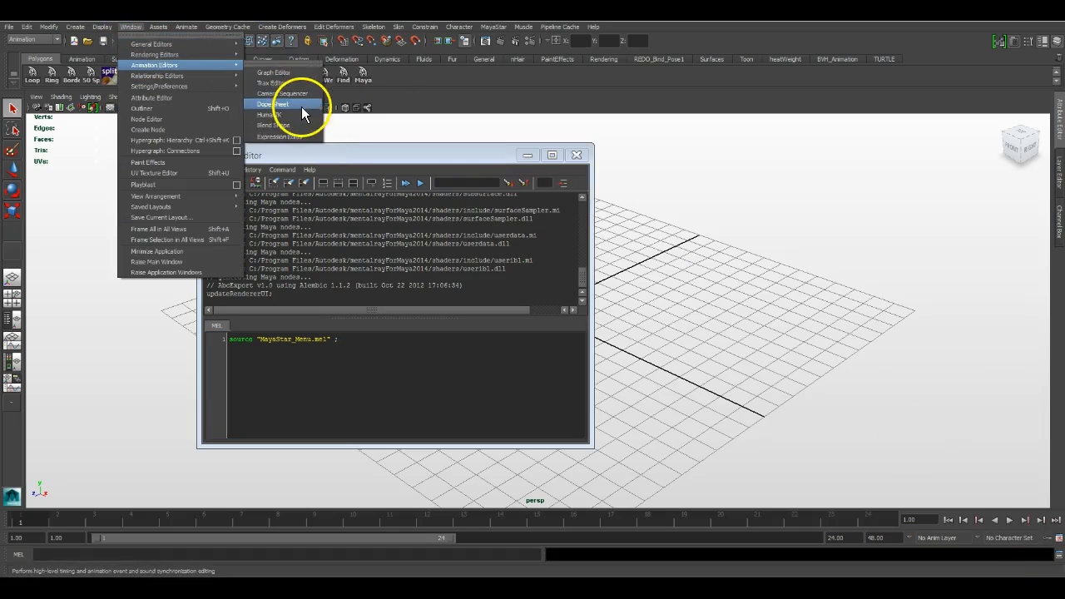
{"action": "left_click", "coordinate": [158, 26]}
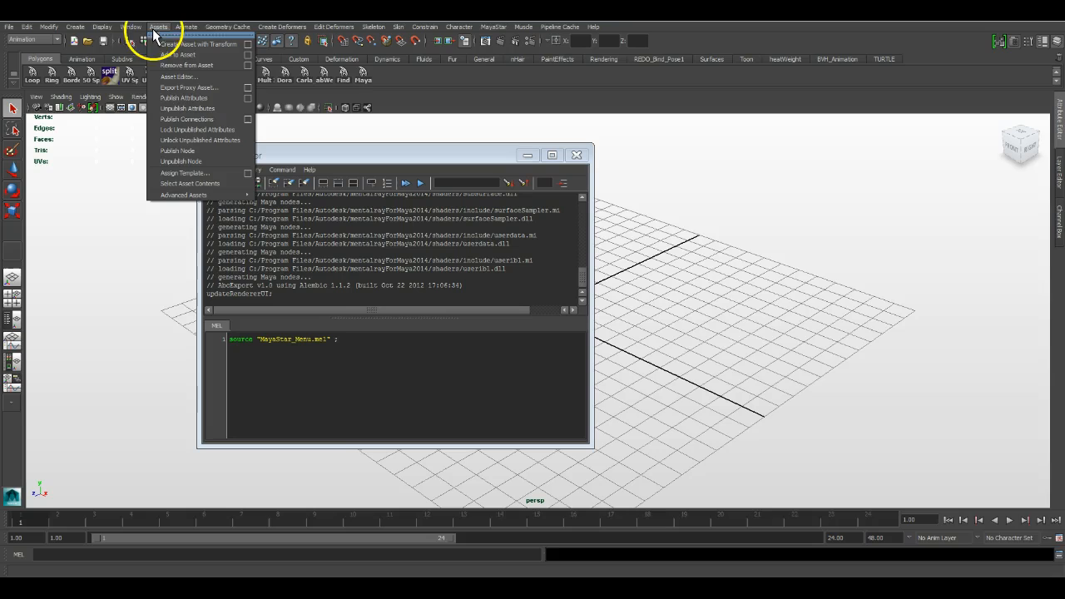
{"action": "left_click", "coordinate": [130, 27]}
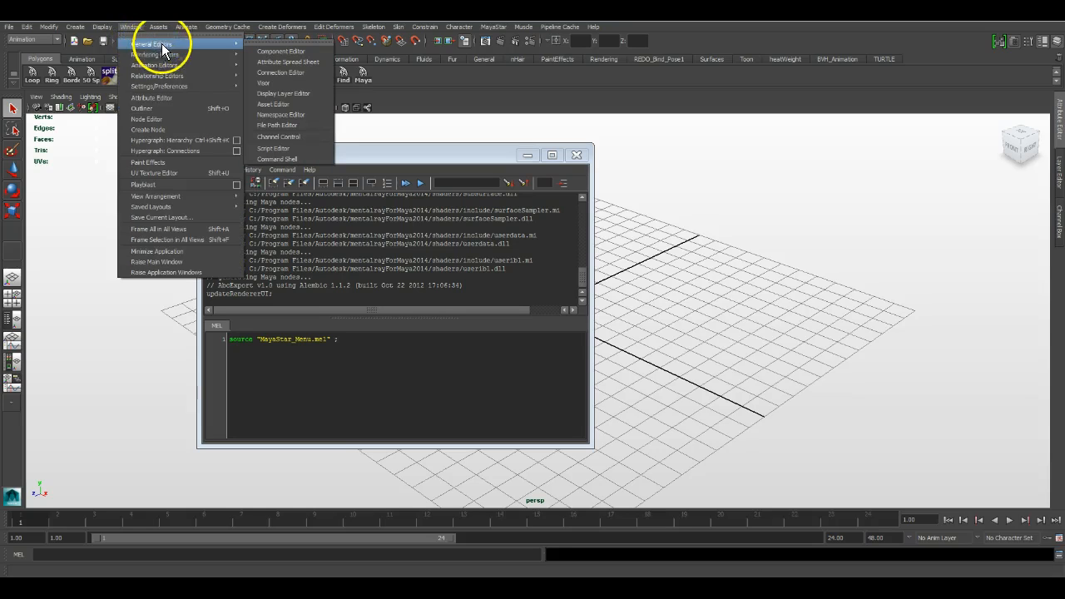
{"action": "left_click", "coordinate": [158, 27]}
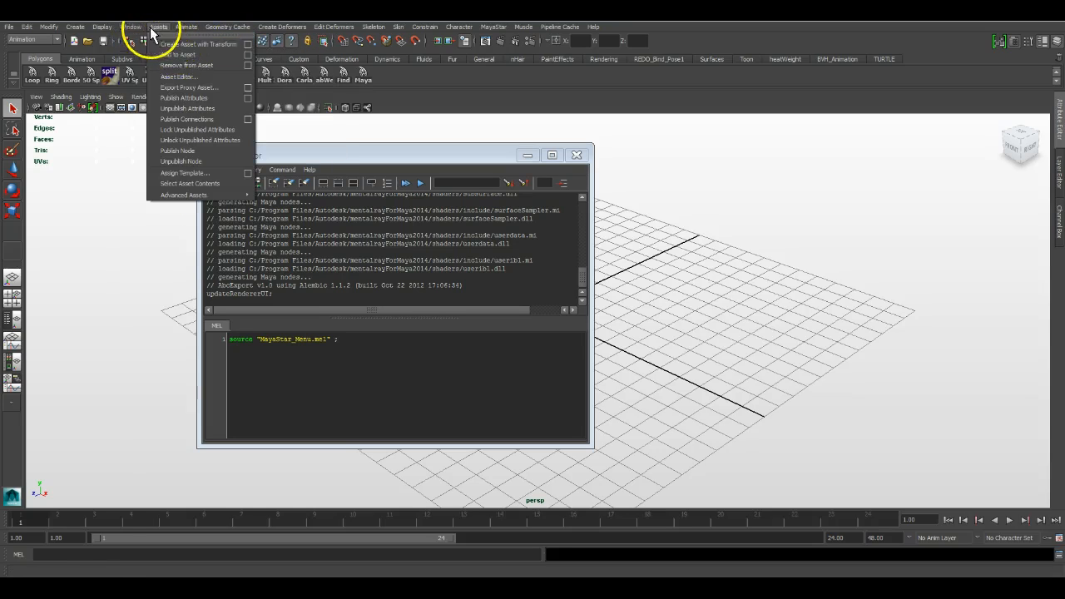
{"action": "left_click", "coordinate": [129, 26]}
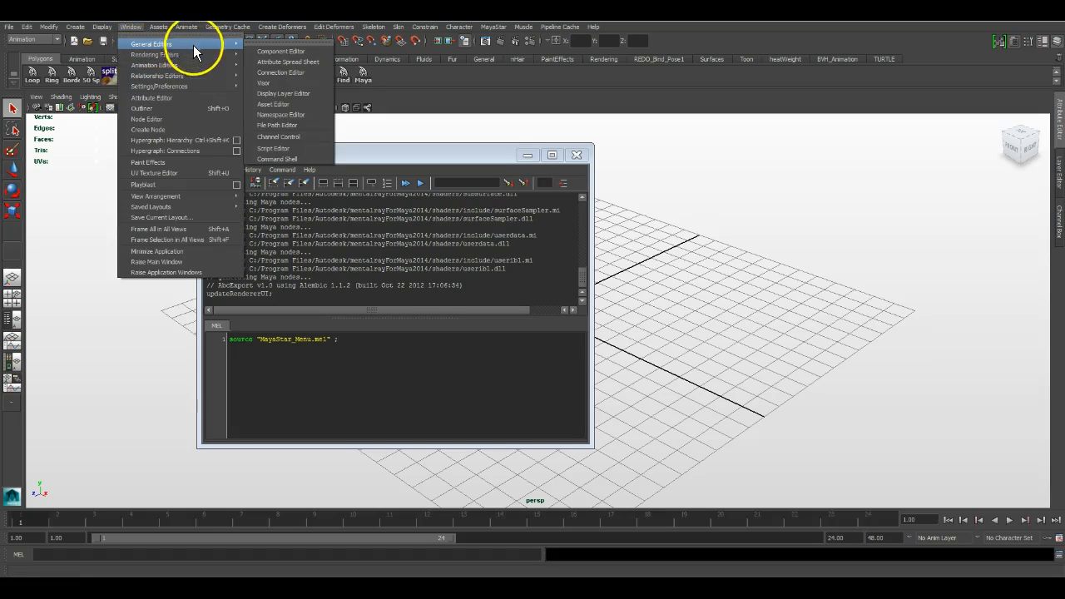
{"action": "mouse_move", "coordinate": [263, 83]}
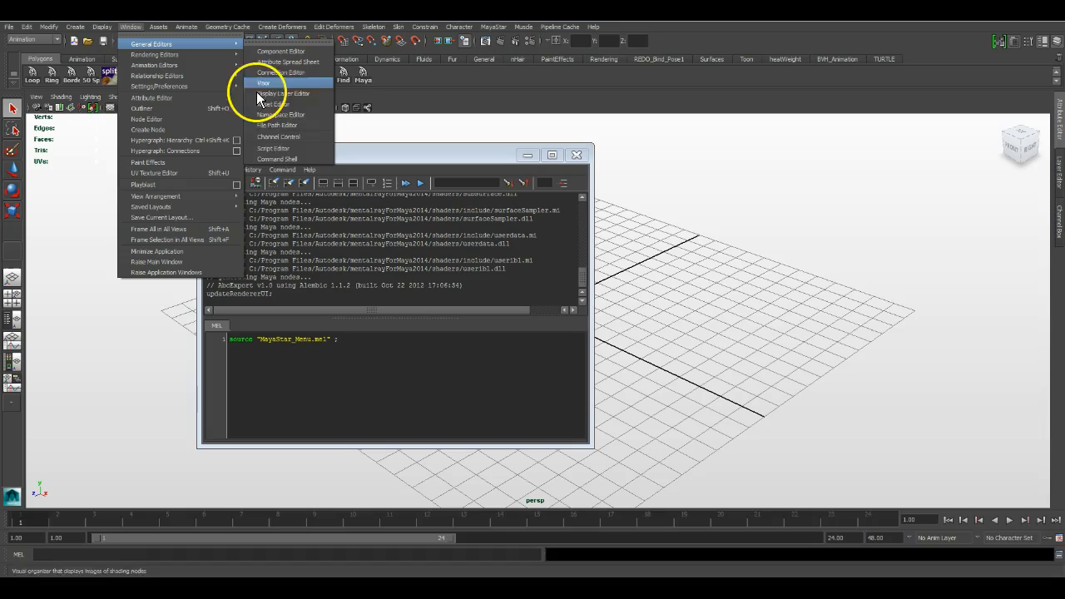
{"action": "mouse_move", "coordinate": [296, 153]}
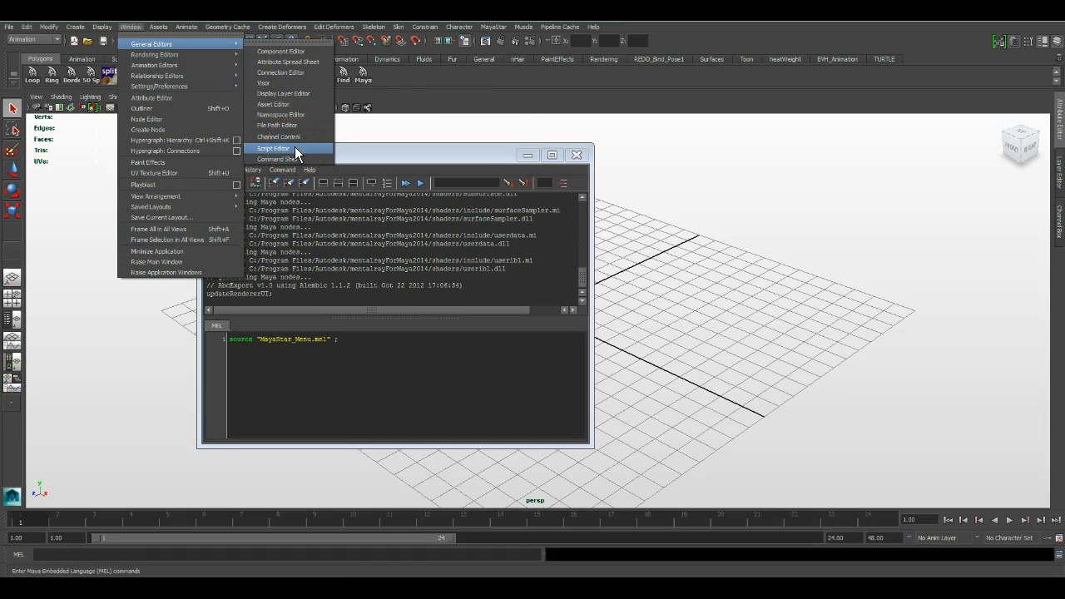
{"action": "left_click", "coordinate": [273, 148]}
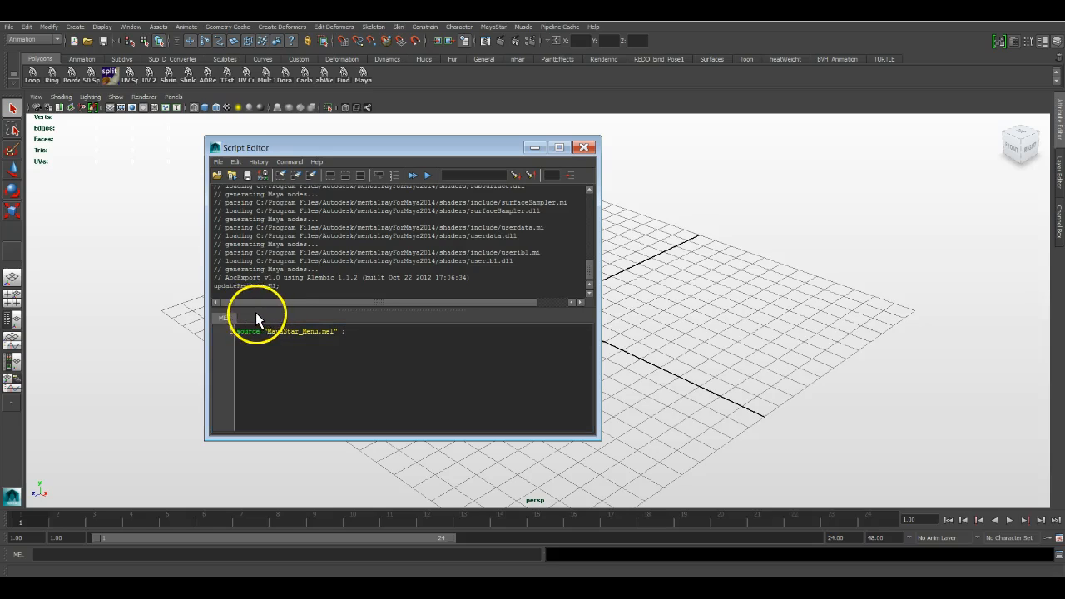
{"action": "mouse_move", "coordinate": [253, 310]}
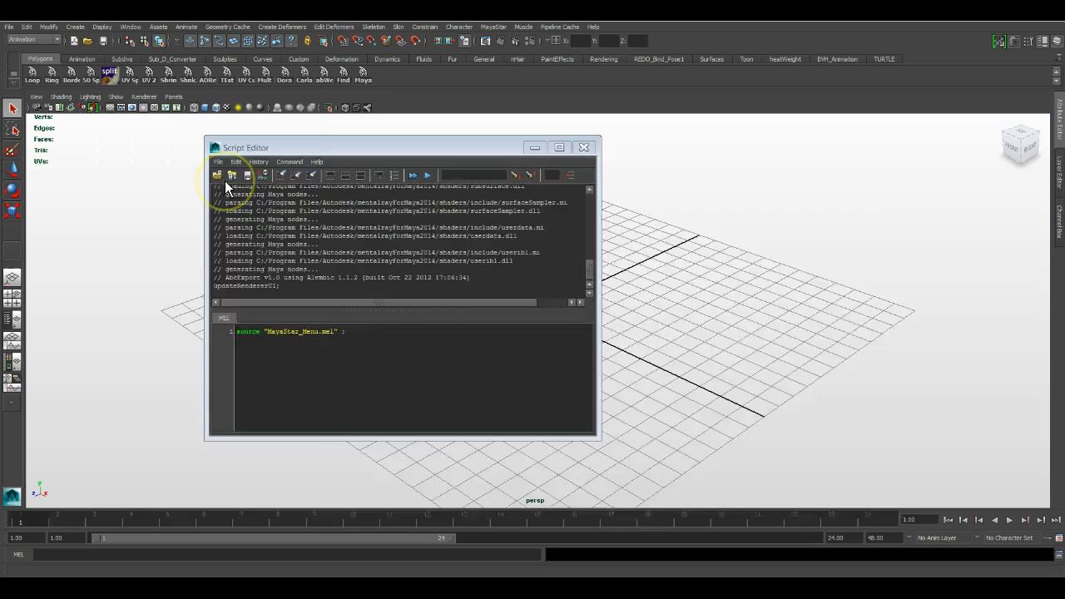
Step: Start the Open Script browser and list the folders inside the 2014-x64 prefs
{"action": "left_click", "coordinate": [218, 174]}
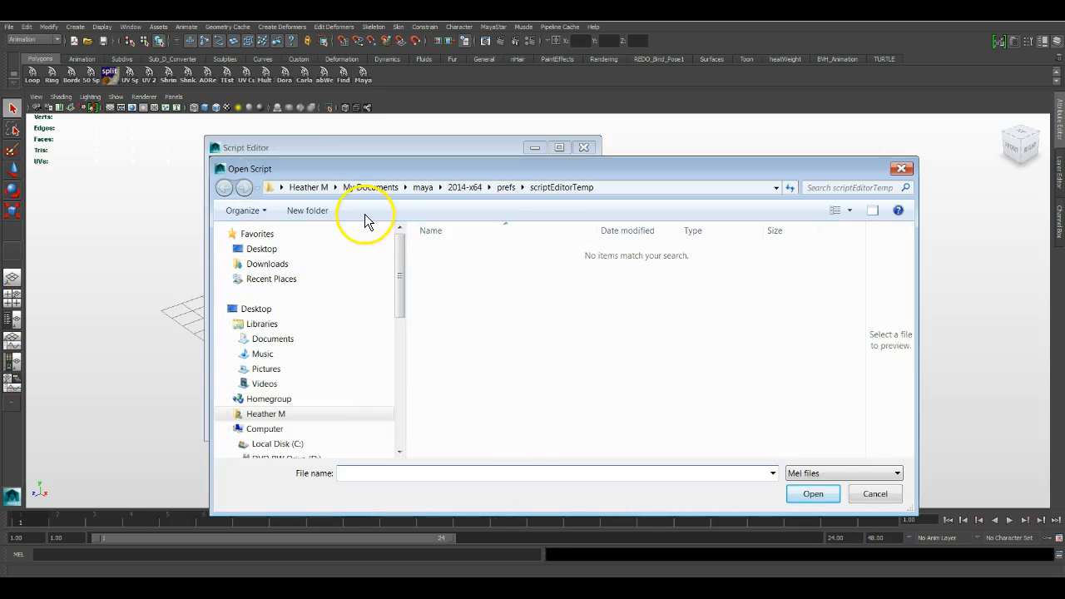
{"action": "mouse_move", "coordinate": [486, 208]}
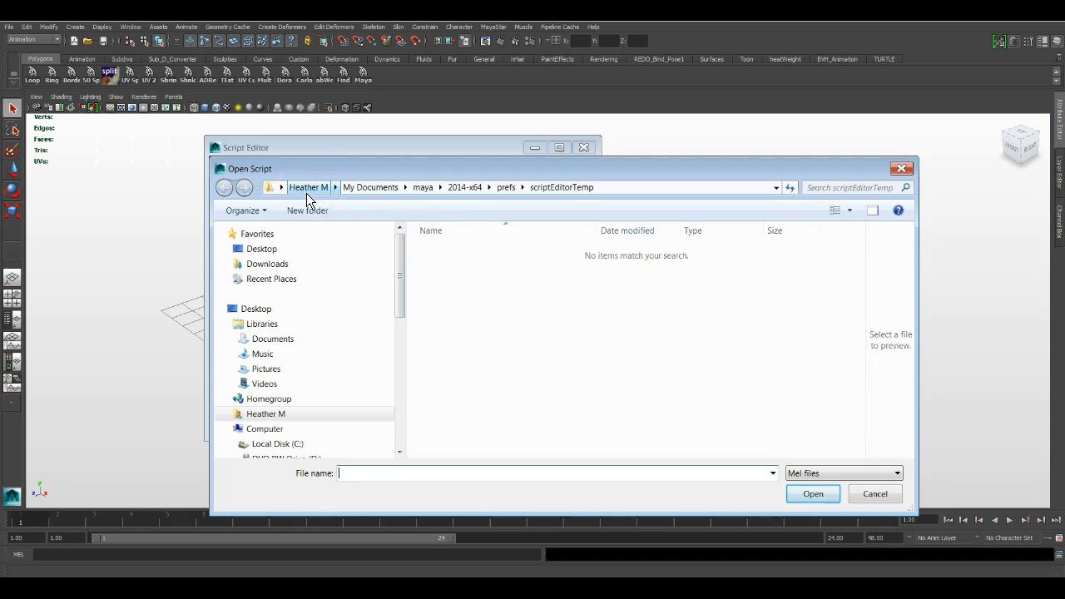
{"action": "mouse_move", "coordinate": [323, 200]}
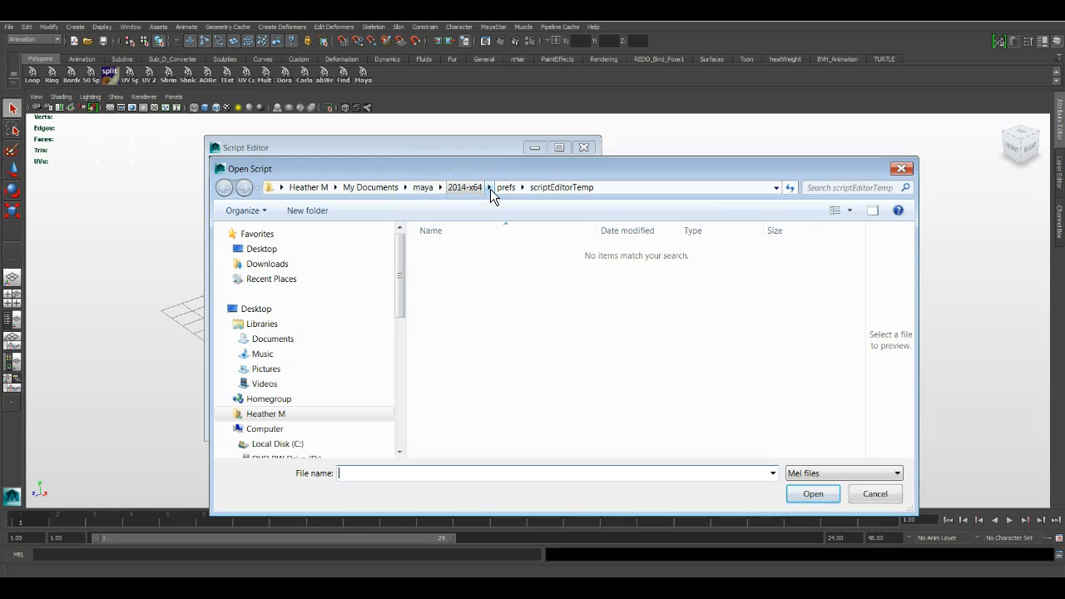
{"action": "left_click", "coordinate": [489, 186]}
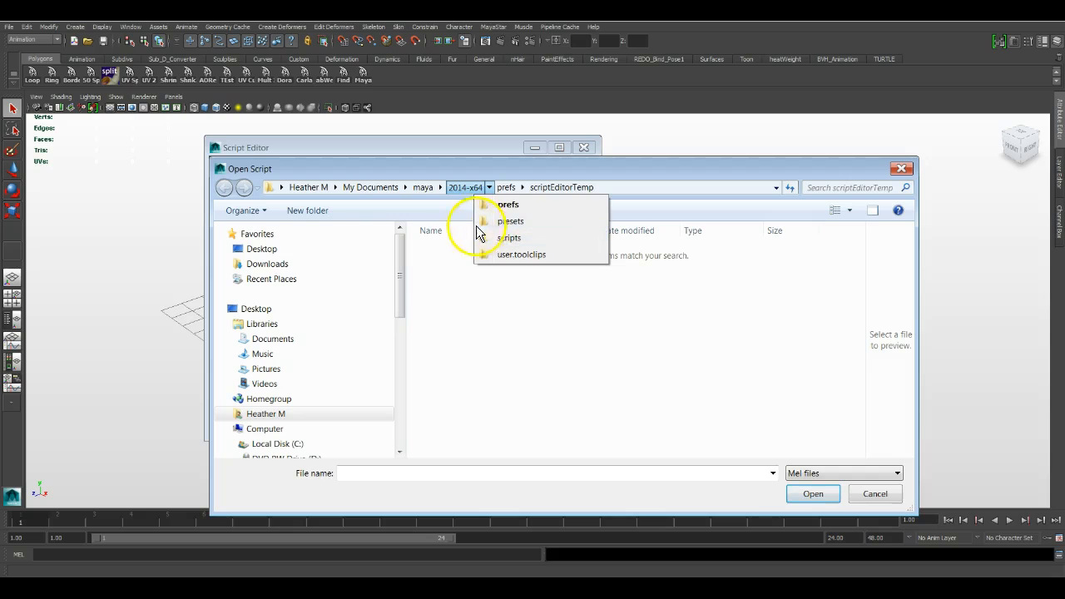
{"action": "left_click", "coordinate": [440, 186]}
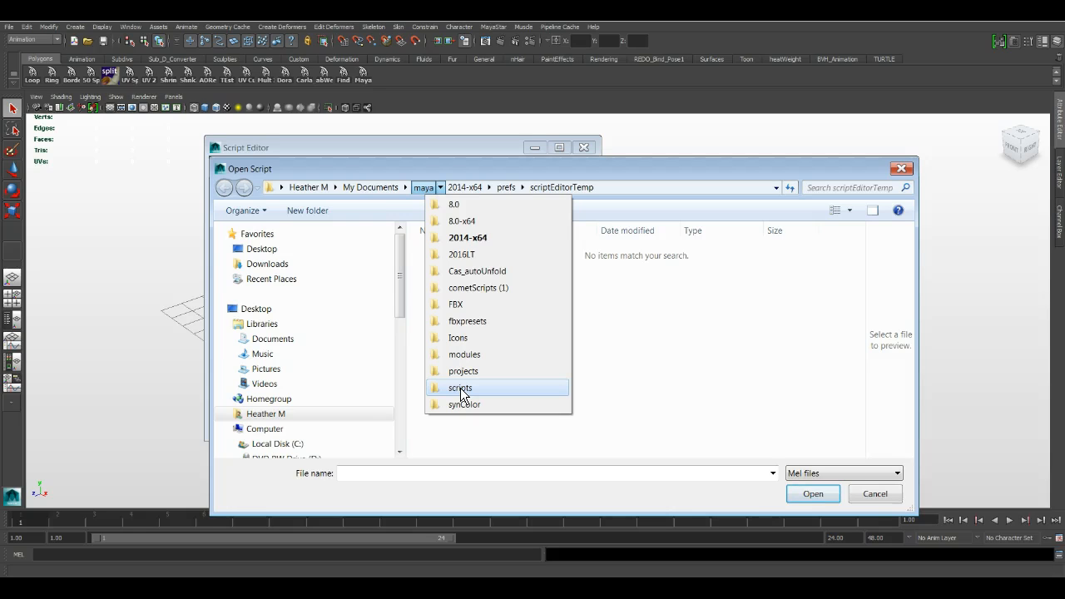
{"action": "left_click", "coordinate": [490, 186]}
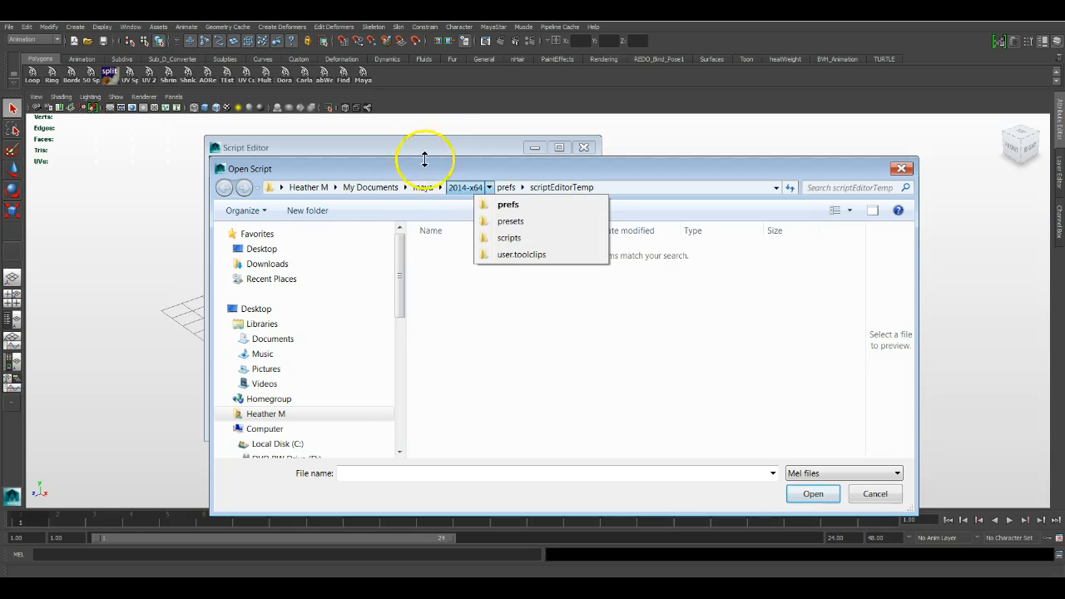
{"action": "left_click", "coordinate": [439, 186]}
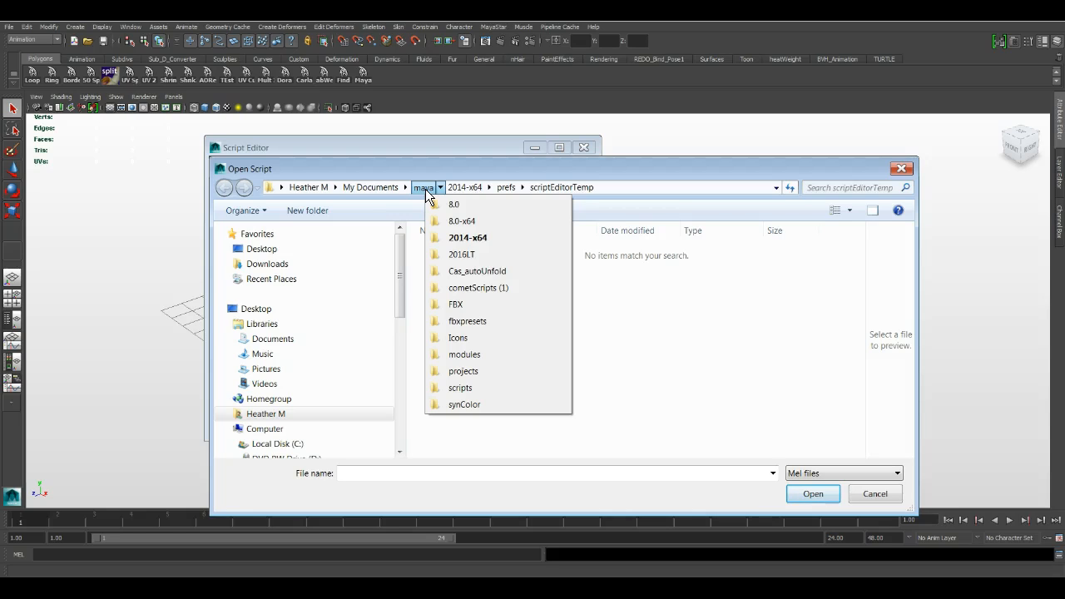
{"action": "mouse_move", "coordinate": [436, 193]}
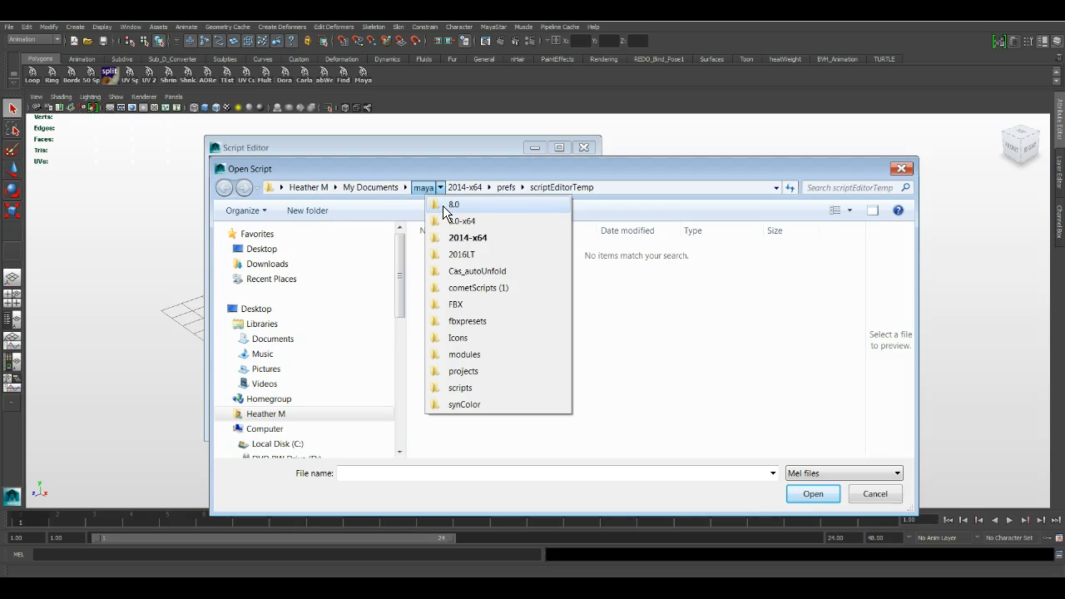
{"action": "mouse_move", "coordinate": [462, 220]}
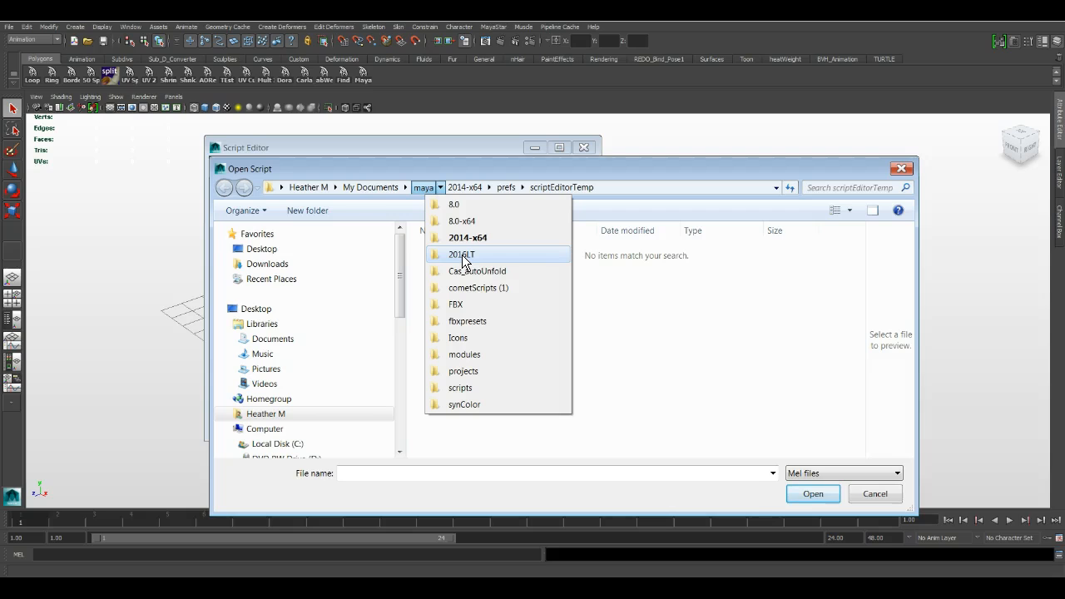
Step: Browse to the 2014-x64 scripts folder and pick Activate_MayaStar_Bento_Animation_Rig.mel from the MayaStar scripts
{"action": "left_click", "coordinate": [466, 186]}
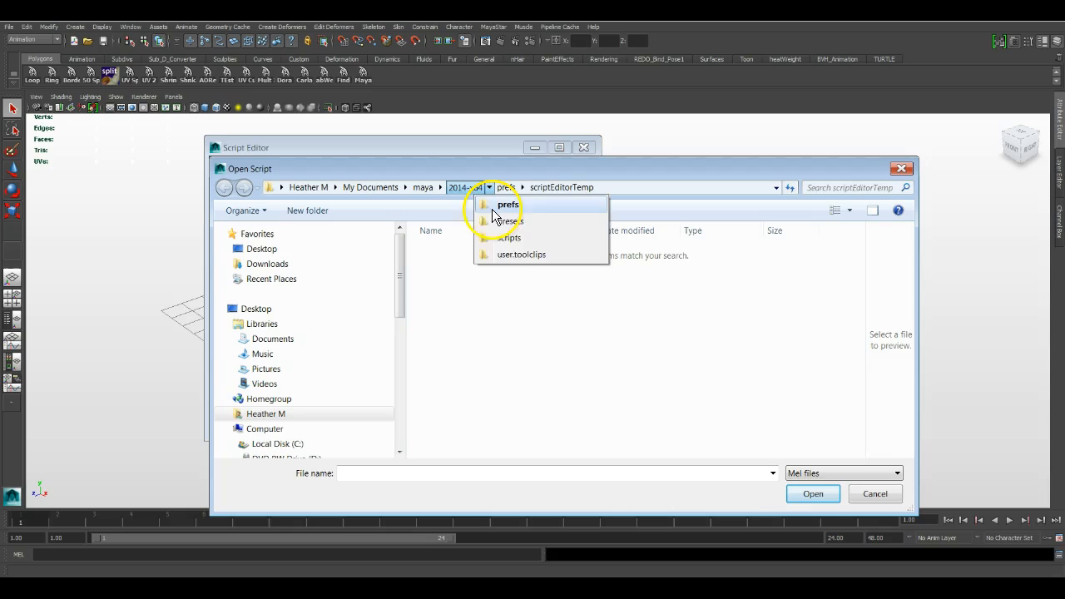
{"action": "left_click", "coordinate": [511, 238]}
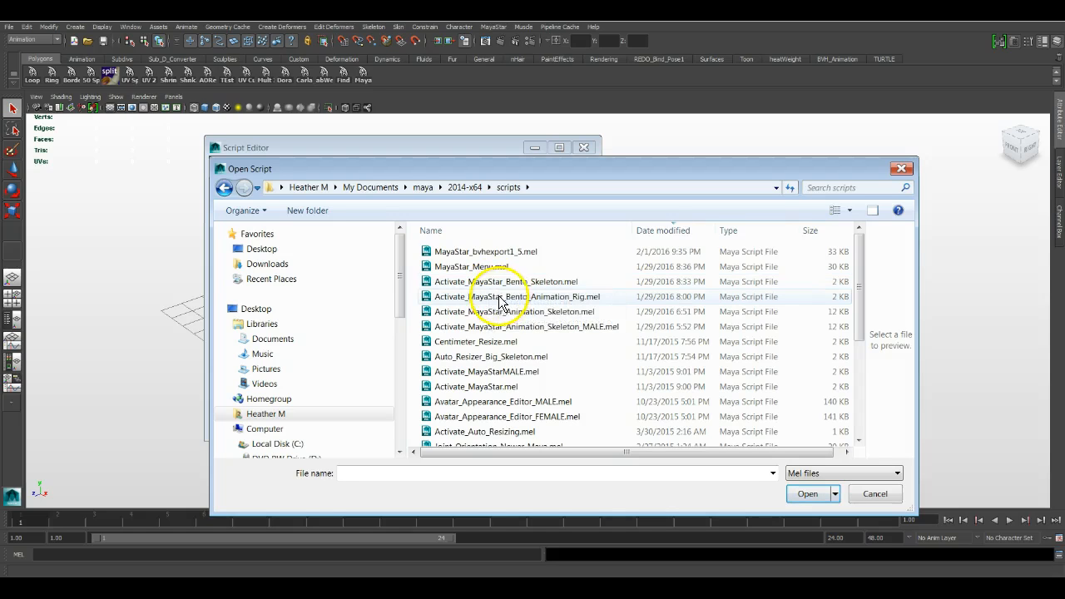
{"action": "left_click", "coordinate": [512, 296]}
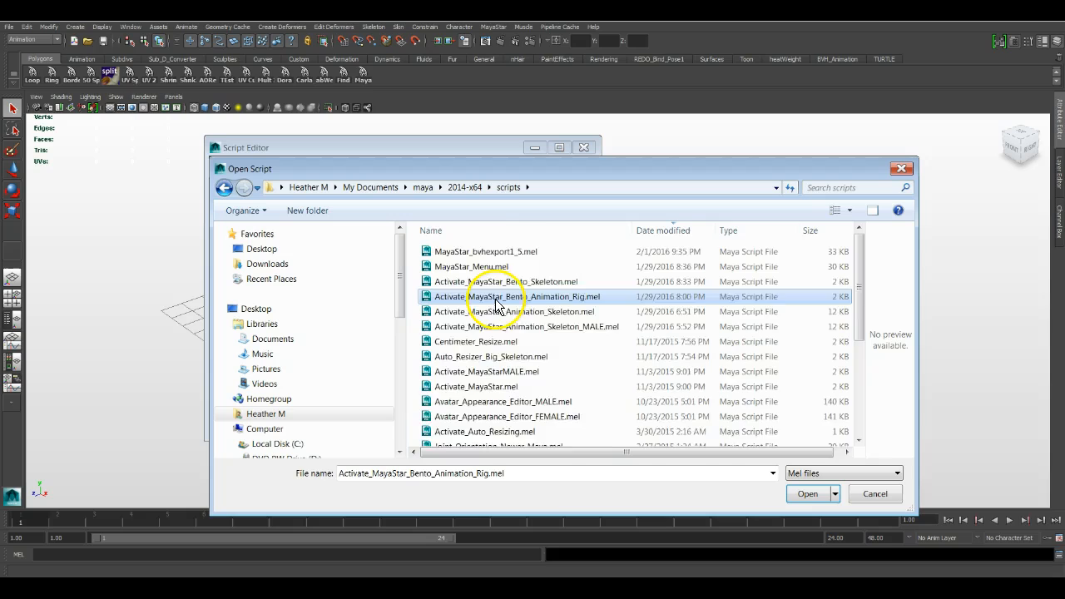
{"action": "scroll", "scroll_direction": "down", "scroll_amount": 3}
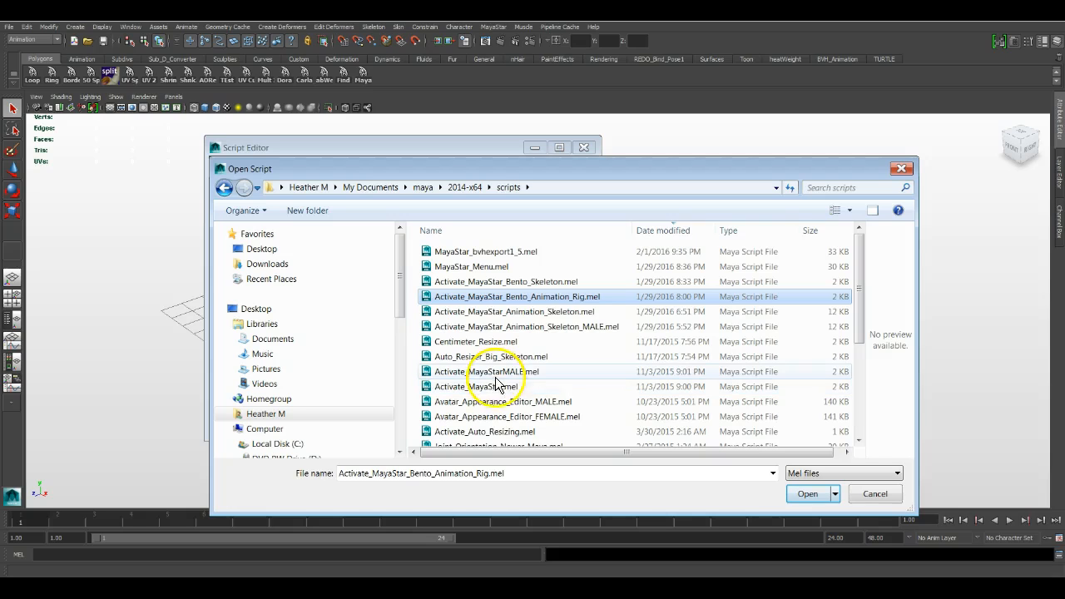
{"action": "mouse_move", "coordinate": [499, 371]}
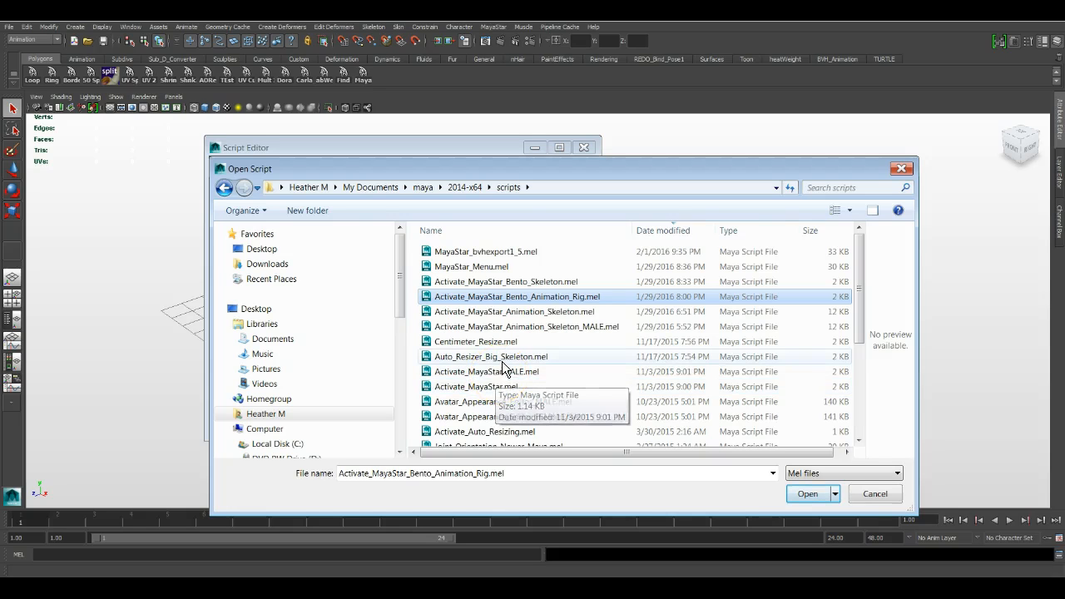
{"action": "scroll", "scroll_direction": "down", "scroll_amount": 3}
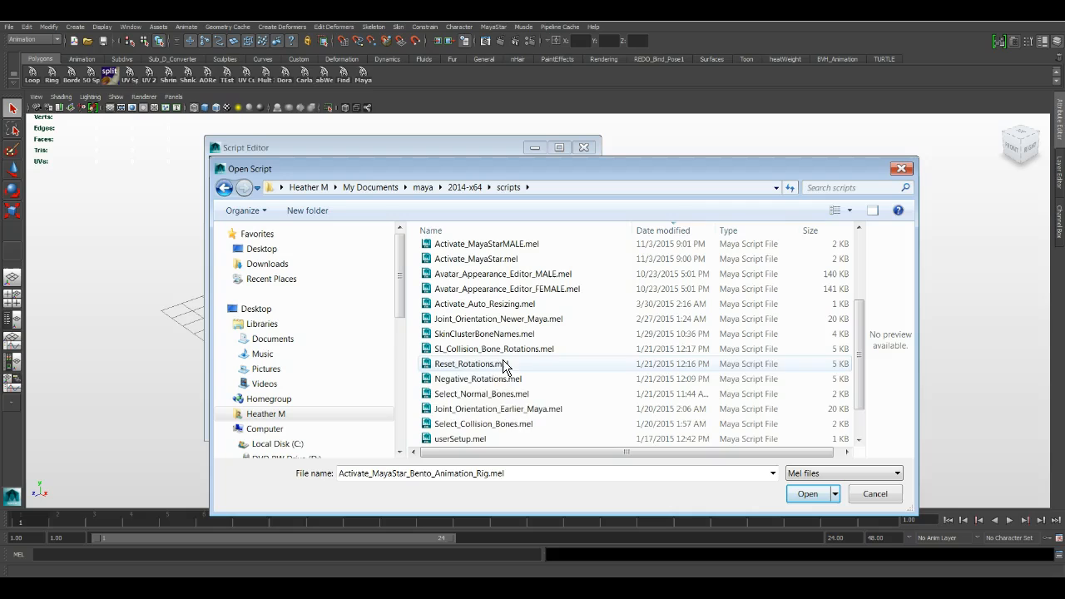
Step: Select userSetup.mel and bring up its context options to edit it in Notepad
{"action": "left_click", "coordinate": [460, 439]}
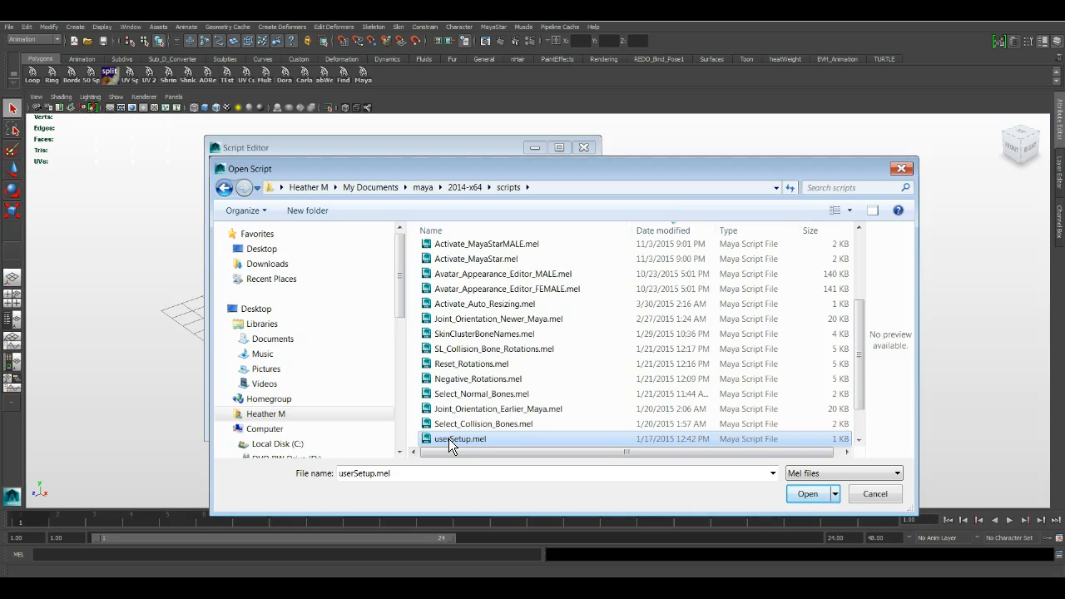
{"action": "right_click", "coordinate": [459, 439]}
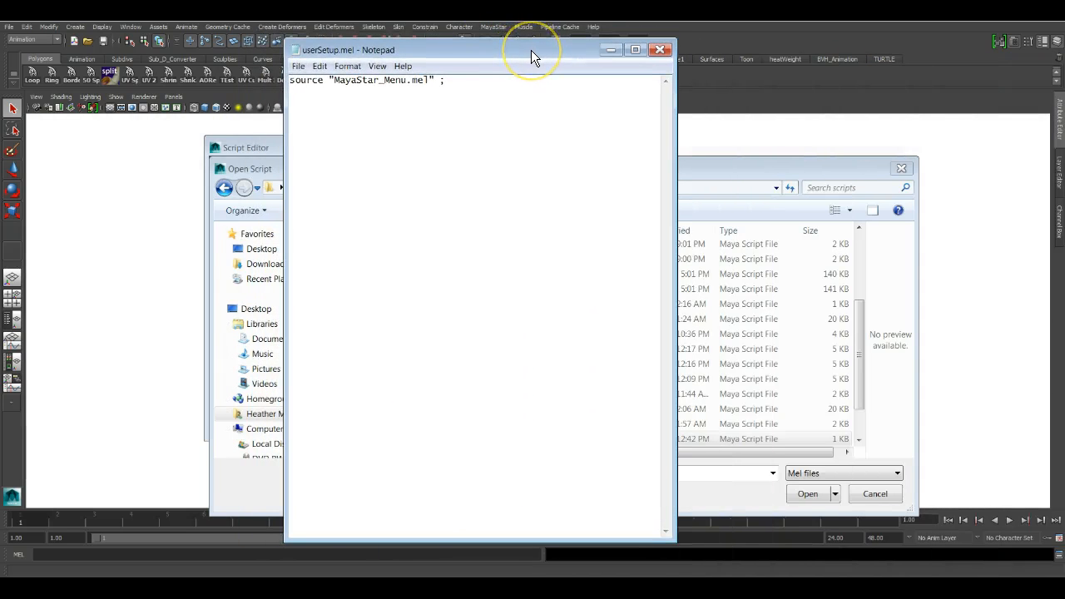
{"action": "mouse_move", "coordinate": [443, 168]}
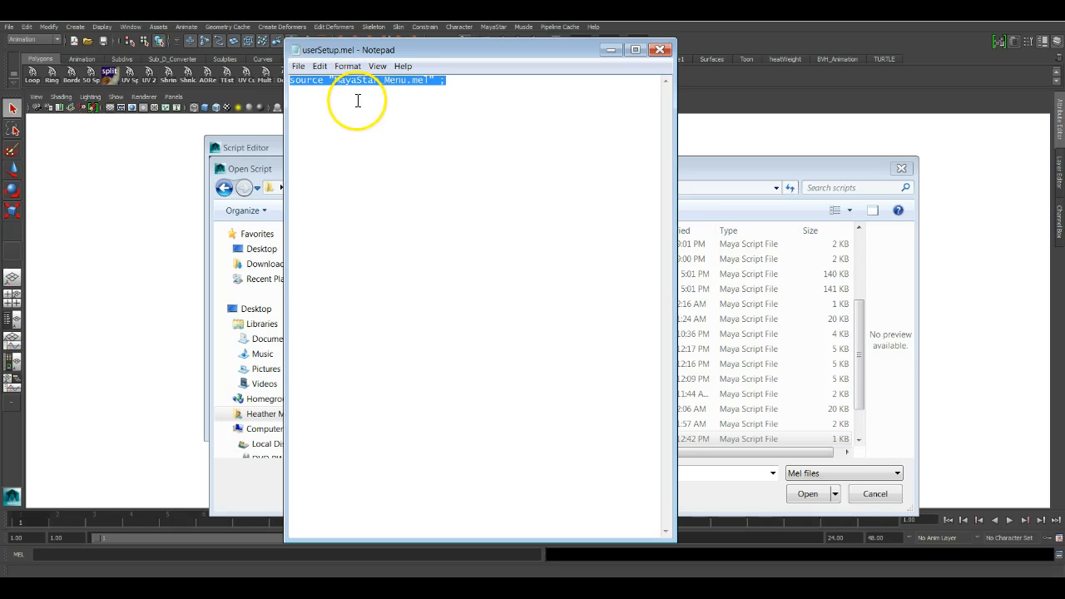
{"action": "mouse_move", "coordinate": [399, 126]}
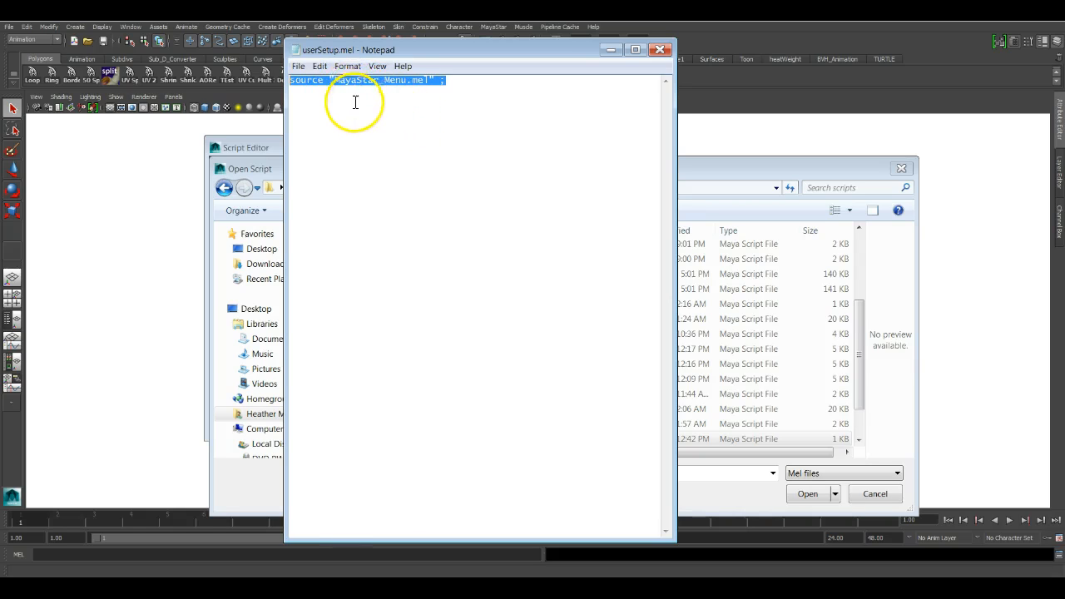
Step: Save userSetup.mel in Notepad with its MayaStar_Menu.mel source line unchanged
{"action": "left_click", "coordinate": [320, 66]}
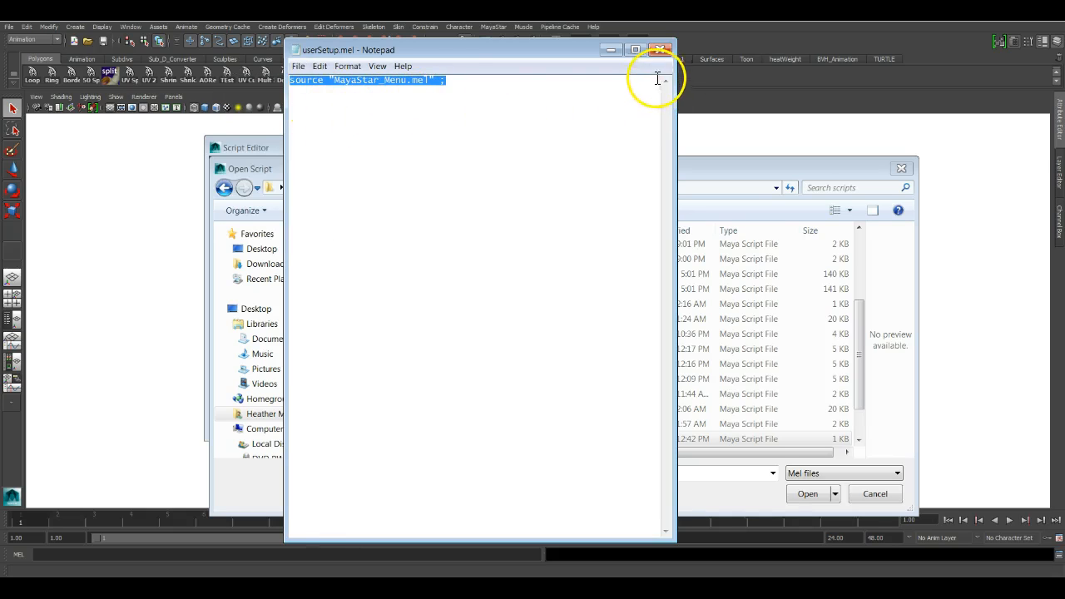
{"action": "left_click", "coordinate": [296, 66]}
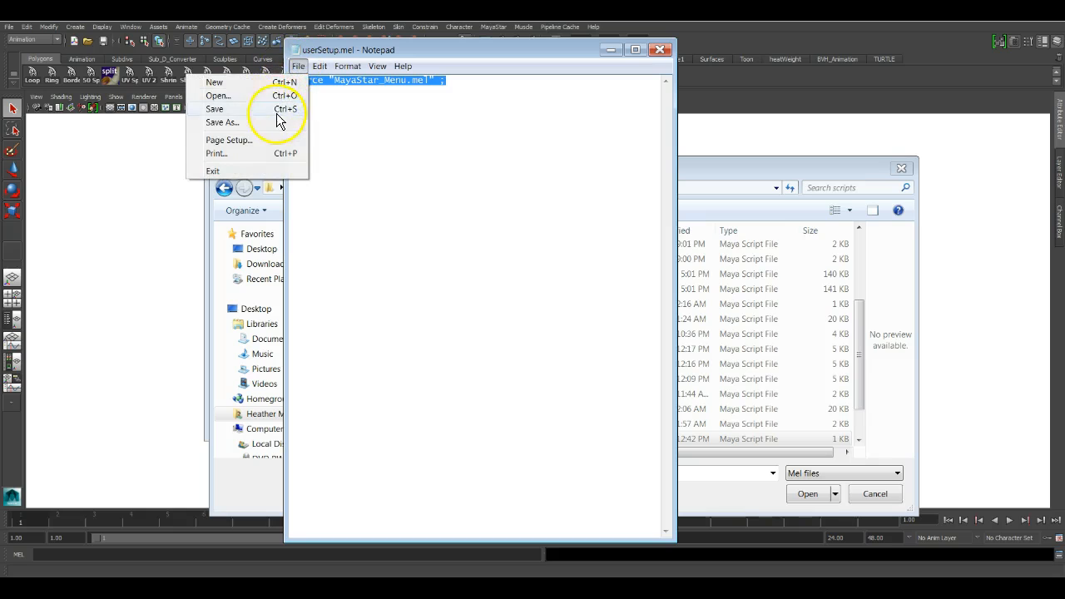
{"action": "left_click", "coordinate": [223, 123]}
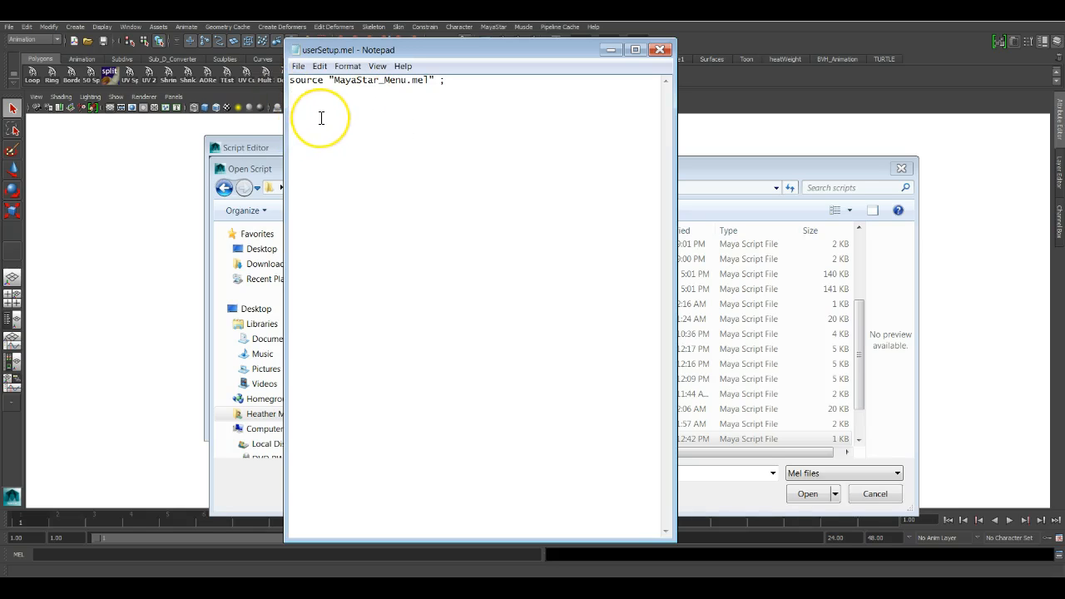
{"action": "mouse_move", "coordinate": [356, 110]}
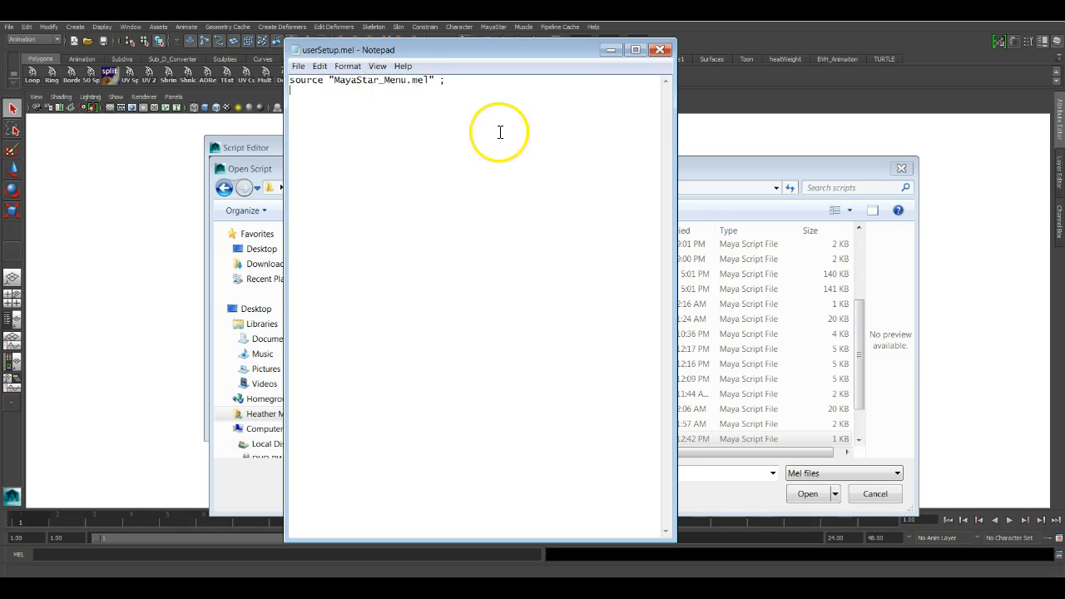
{"action": "mouse_move", "coordinate": [418, 90]}
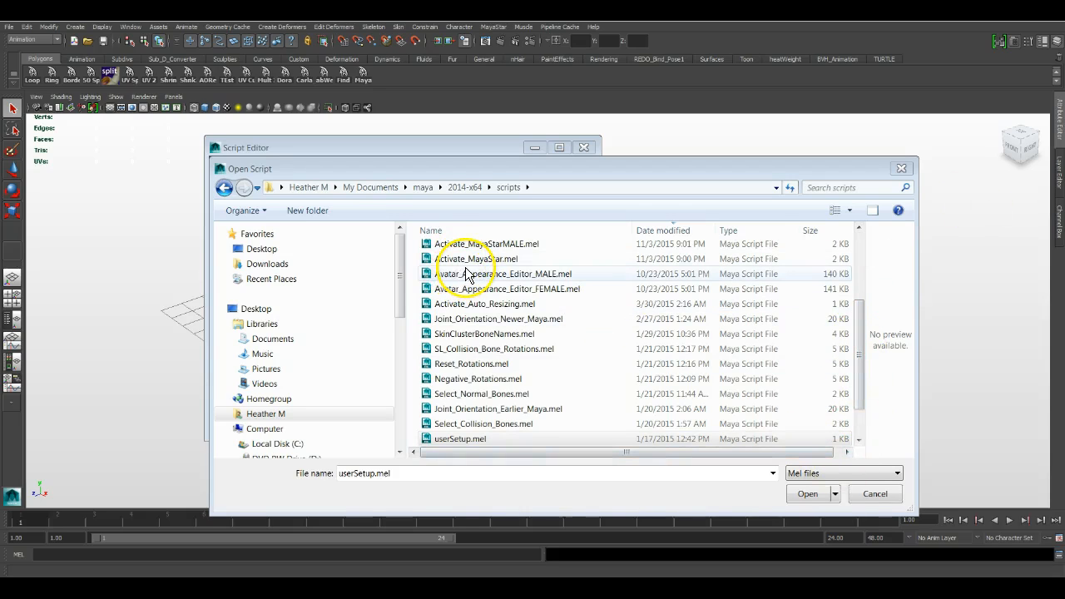
Step: Choose MayaStar_Menu.mel in the Open Script dialog's scripts list
{"action": "left_click", "coordinate": [502, 400]}
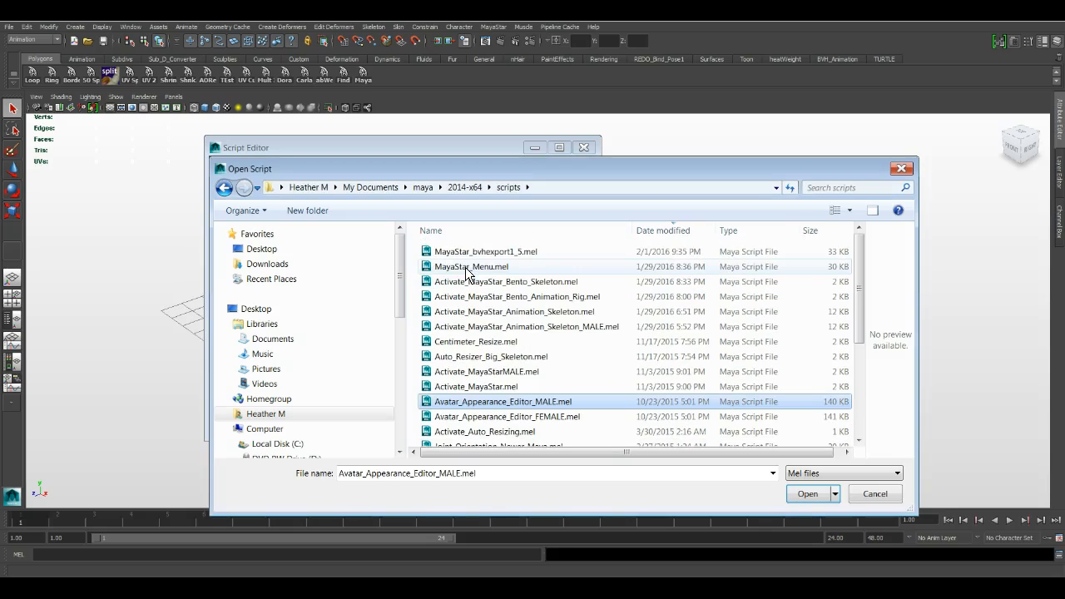
{"action": "left_click", "coordinate": [471, 266]}
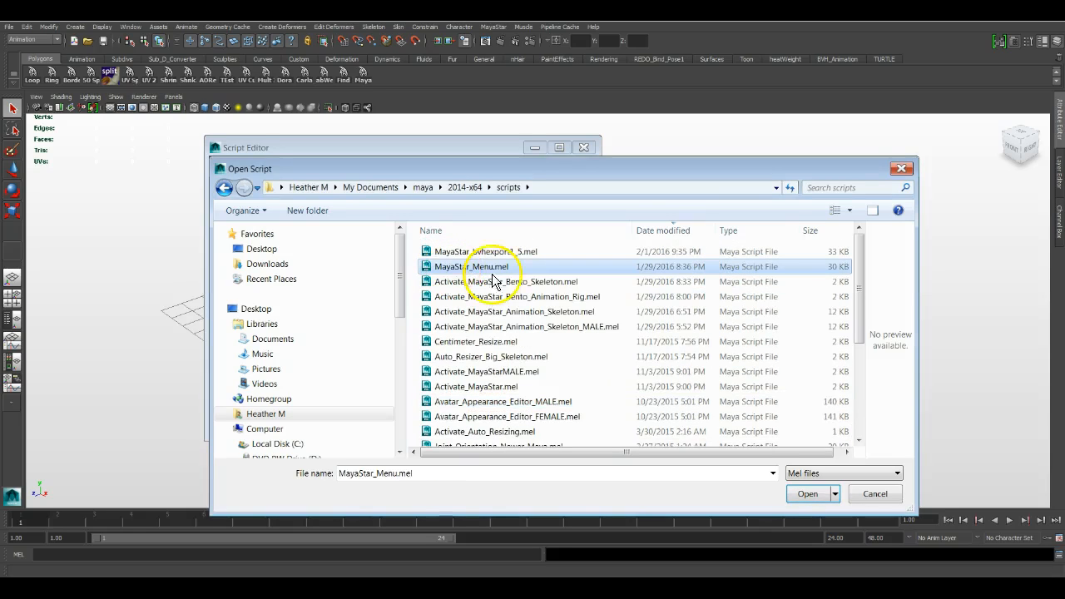
{"action": "mouse_move", "coordinate": [499, 281]}
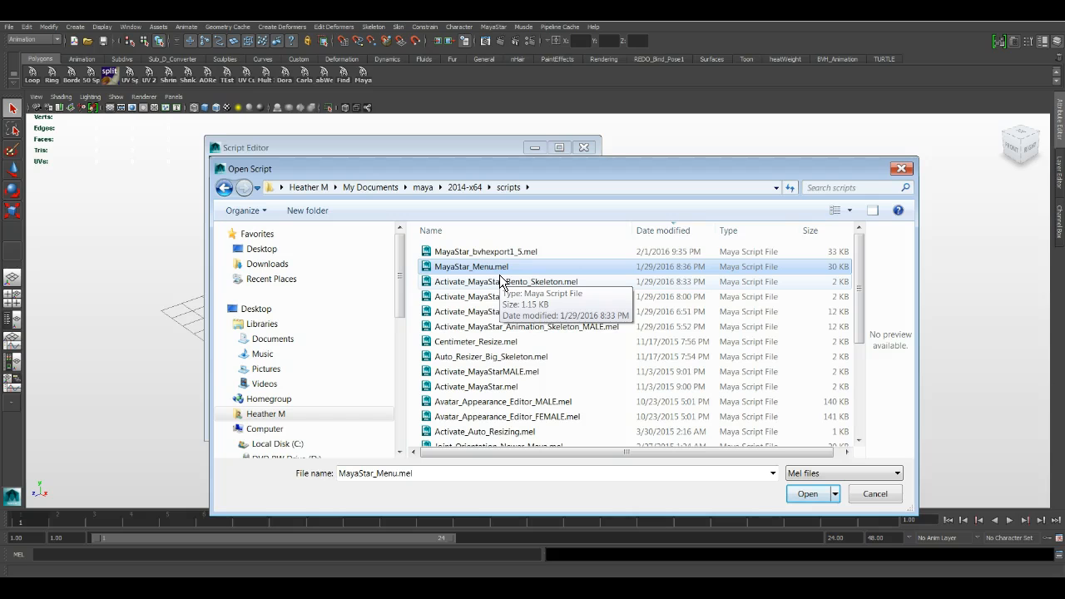
{"action": "scroll", "scroll_direction": "down", "scroll_amount": 3}
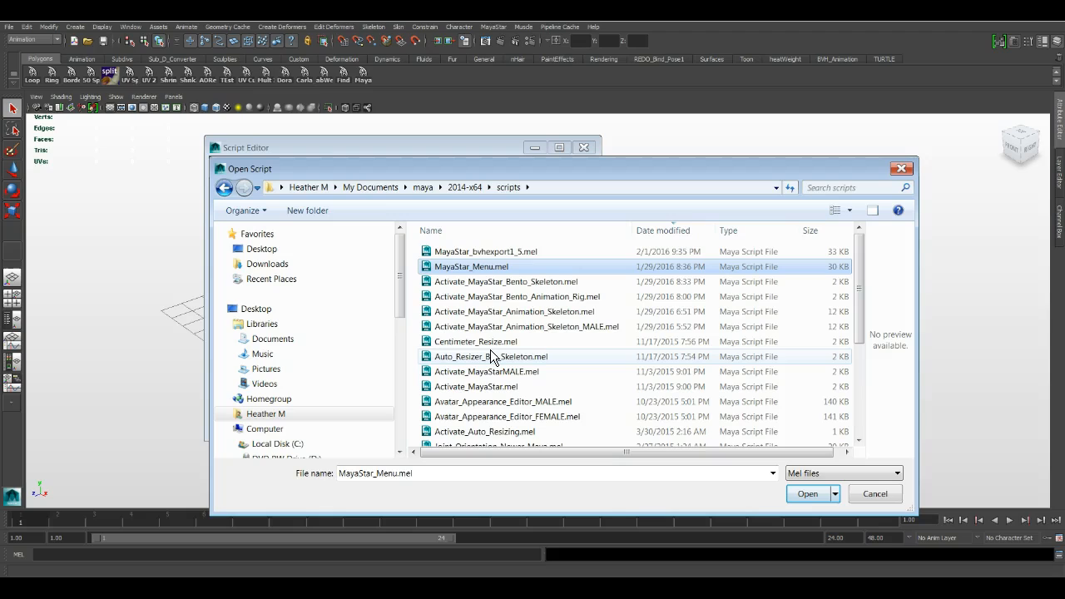
{"action": "mouse_move", "coordinate": [491, 356]}
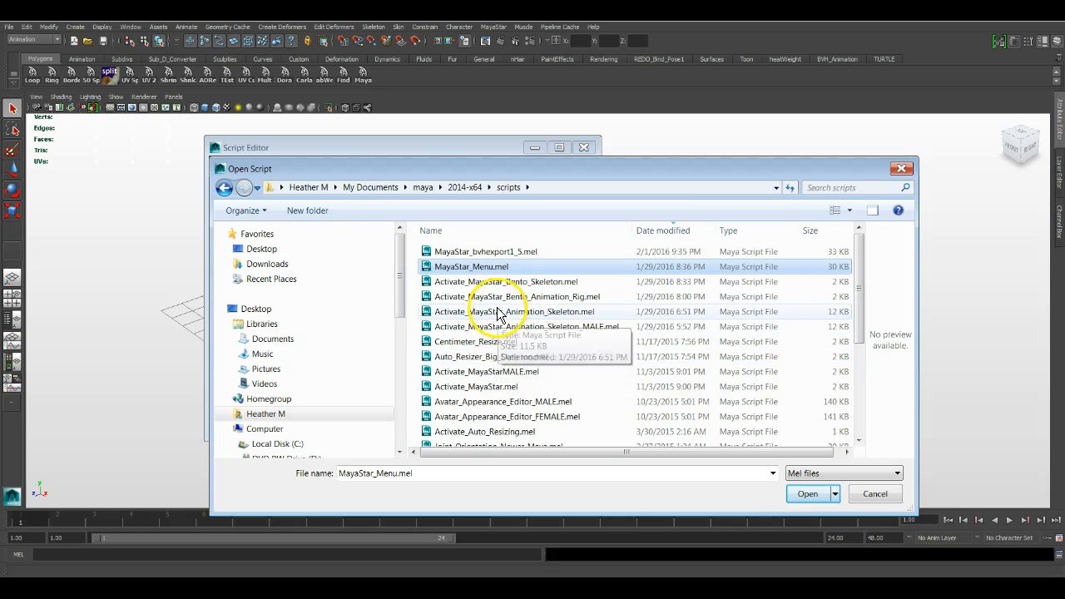
{"action": "mouse_move", "coordinate": [512, 63]}
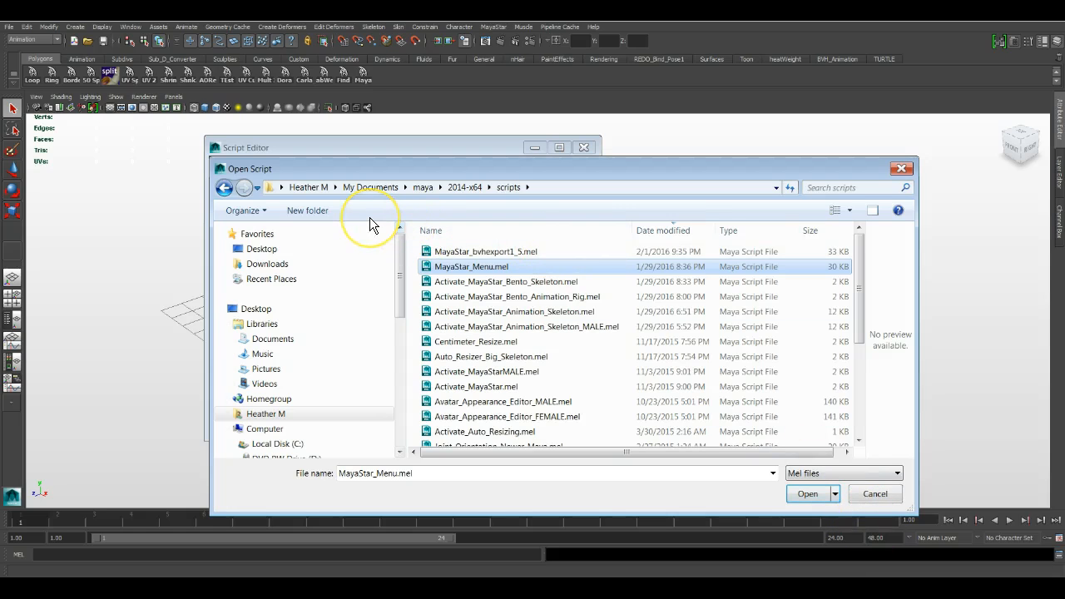
{"action": "mouse_move", "coordinate": [402, 219]}
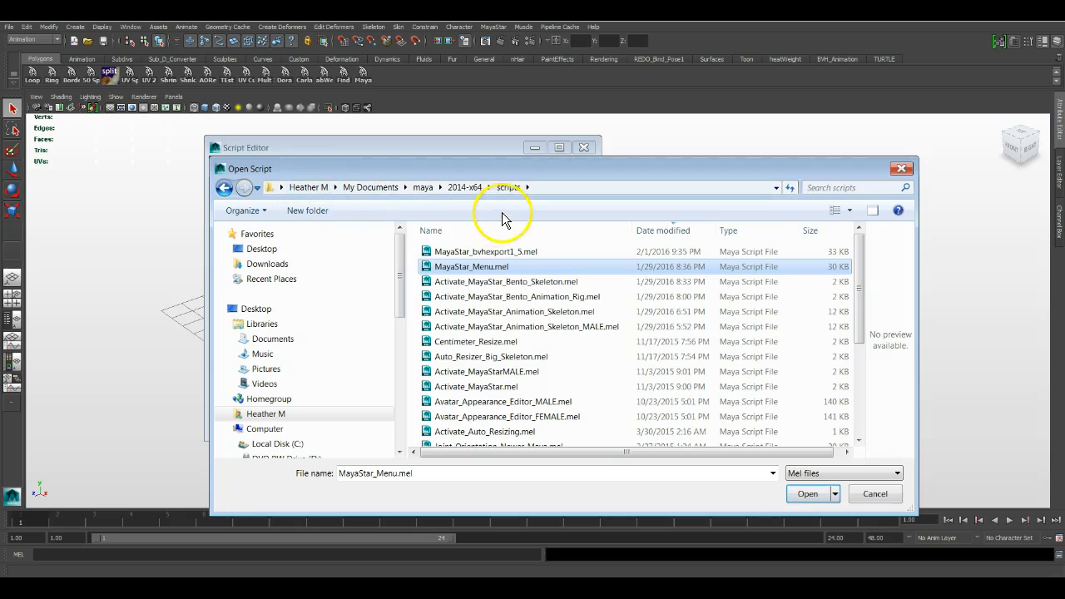
{"action": "mouse_move", "coordinate": [619, 219]}
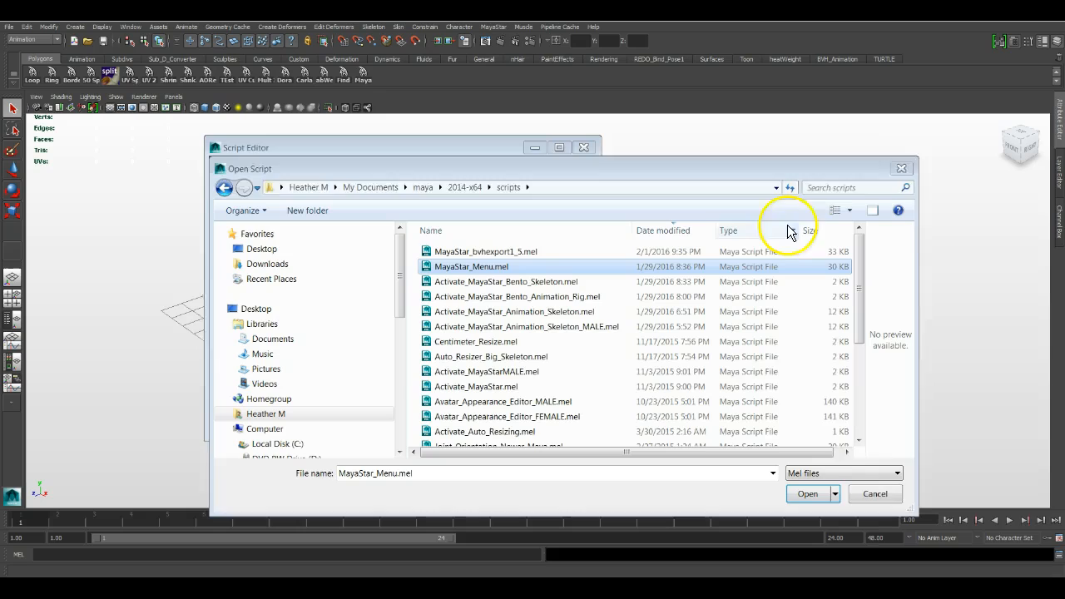
Step: Cancel the browser, reopen Open Script from the File menu and navigate to the 2014-x64 scripts folder
{"action": "left_click", "coordinate": [806, 492]}
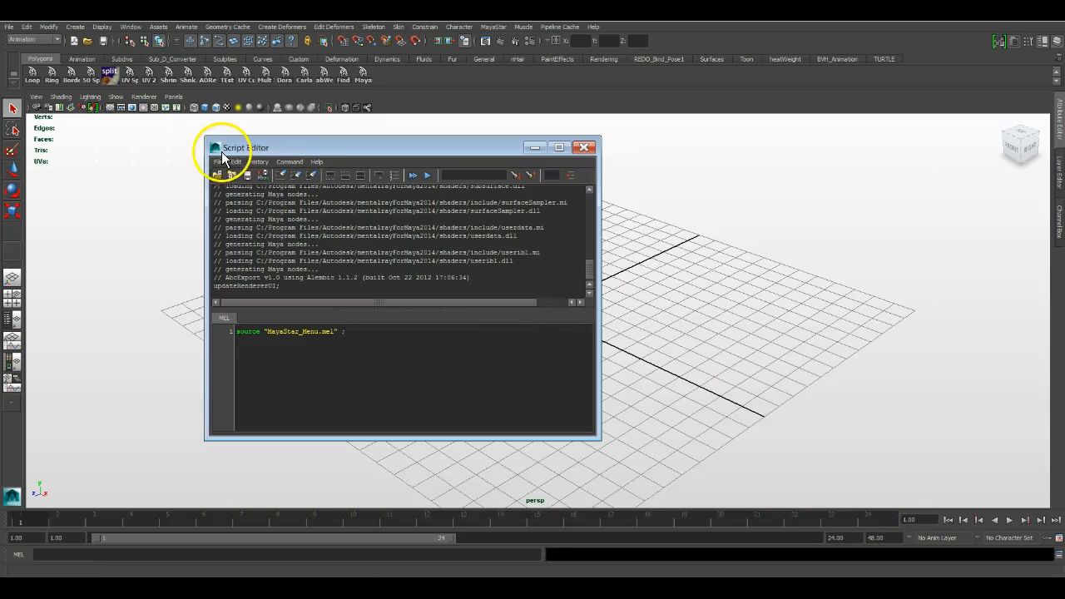
{"action": "left_click", "coordinate": [220, 162]}
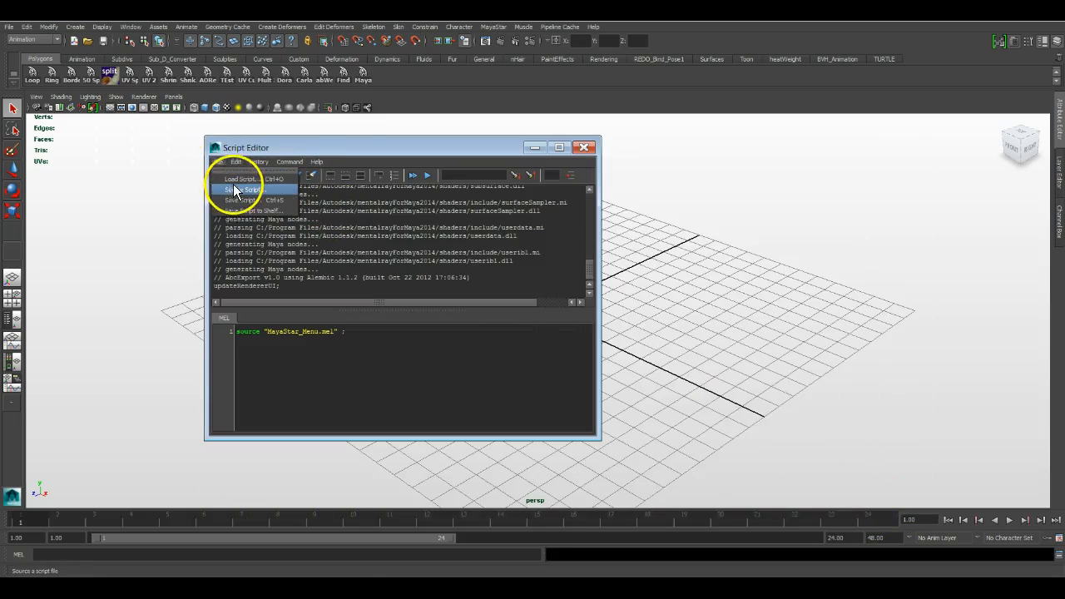
{"action": "left_click", "coordinate": [246, 178]}
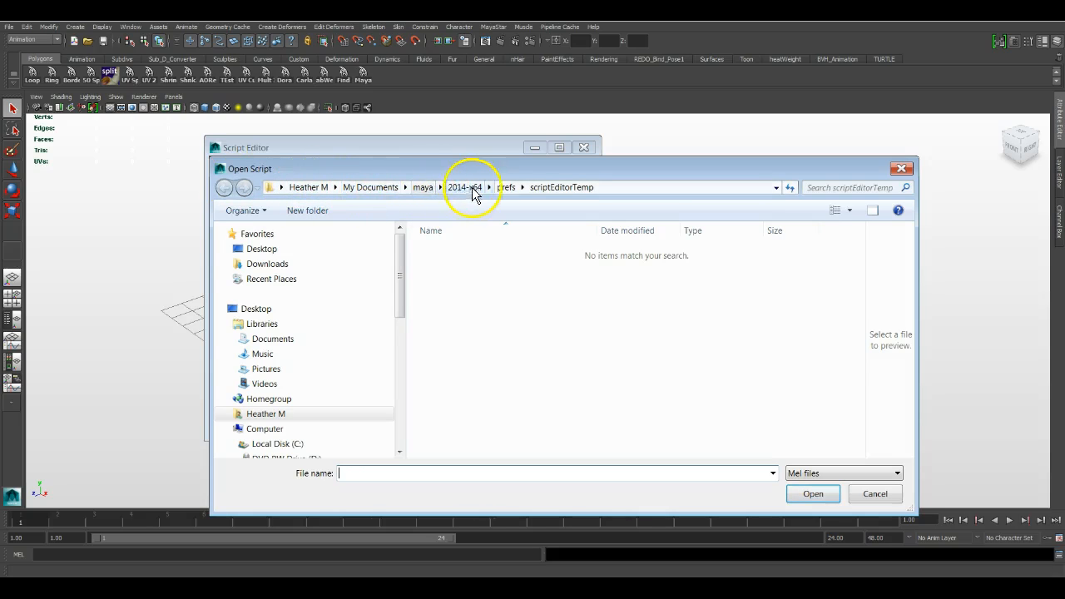
{"action": "left_click", "coordinate": [488, 187]}
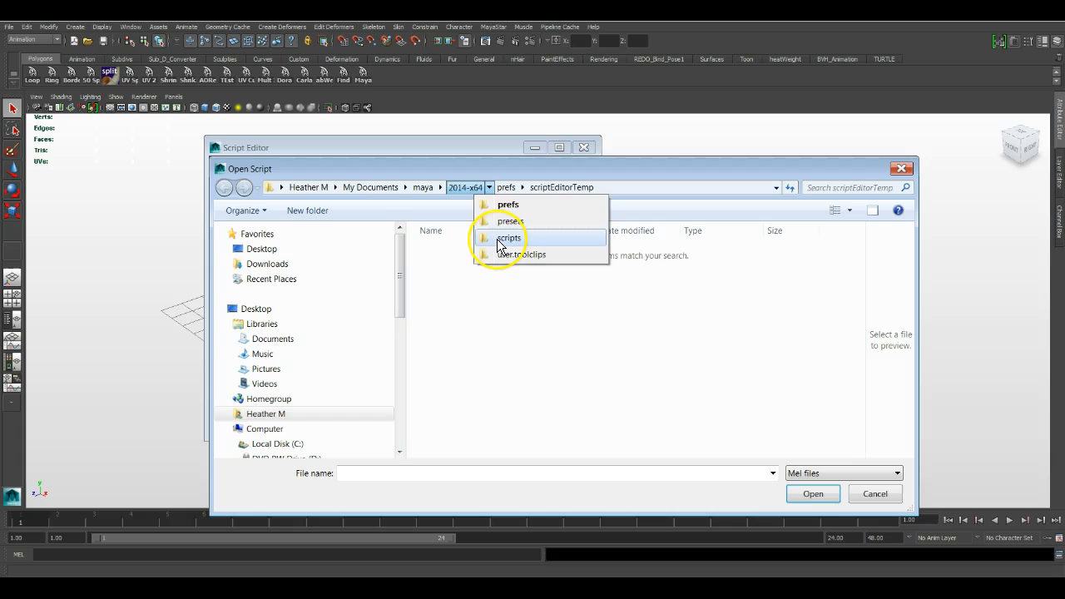
{"action": "left_click", "coordinate": [510, 238]}
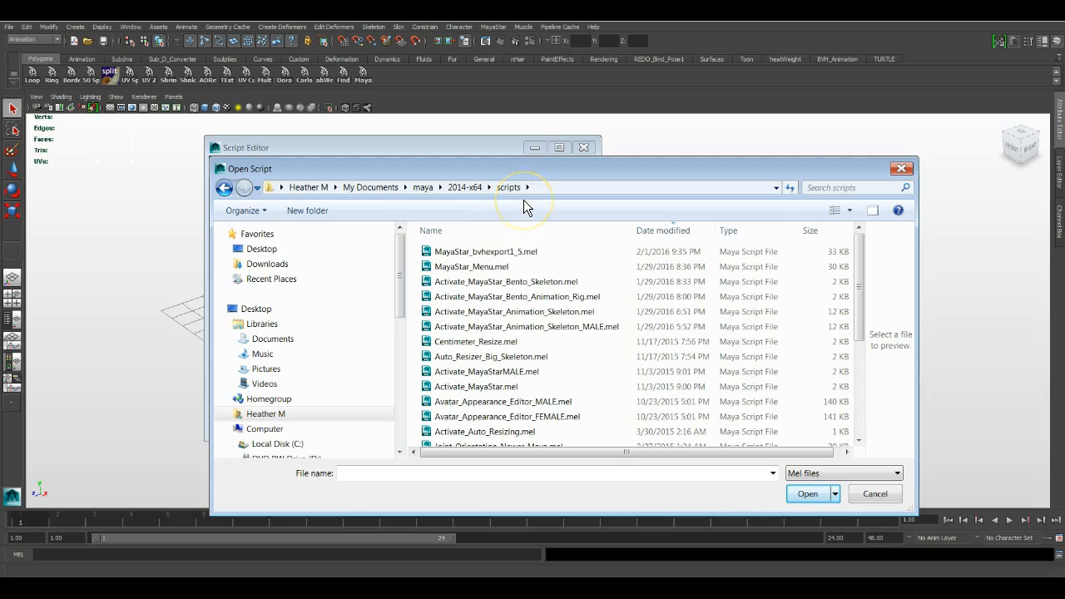
{"action": "mouse_move", "coordinate": [524, 206]}
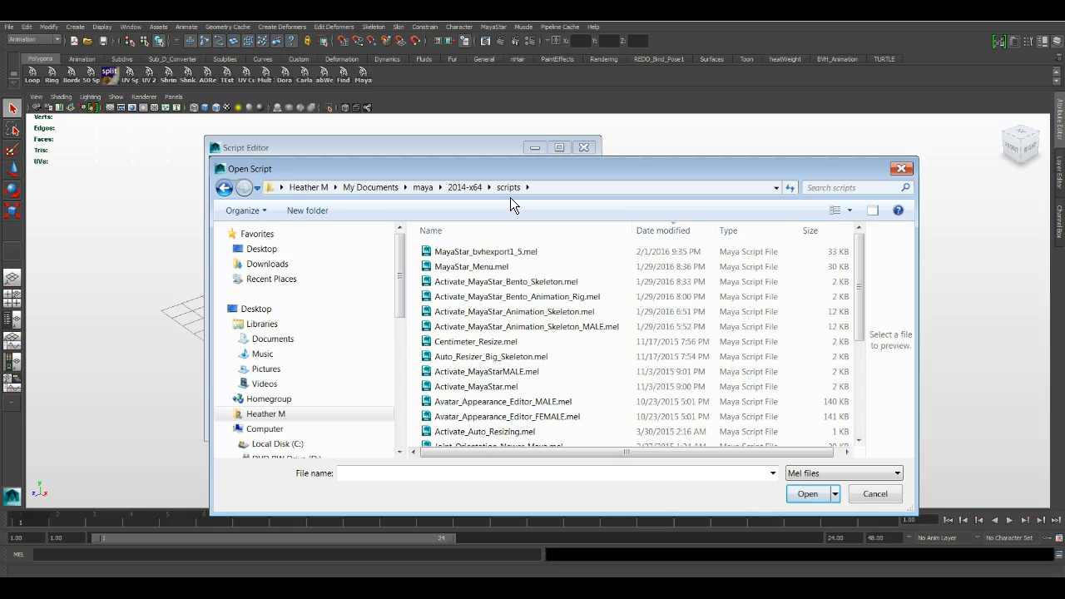
{"action": "mouse_move", "coordinate": [284, 175]}
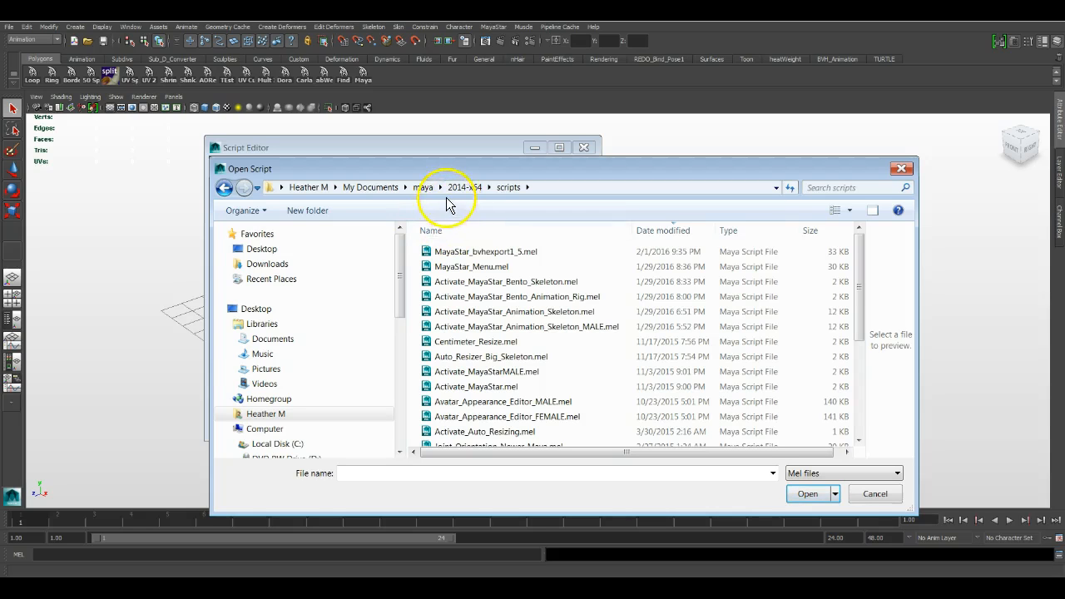
{"action": "left_click_drag", "start_coordinate": [449, 146], "coordinate": [466, 133]}
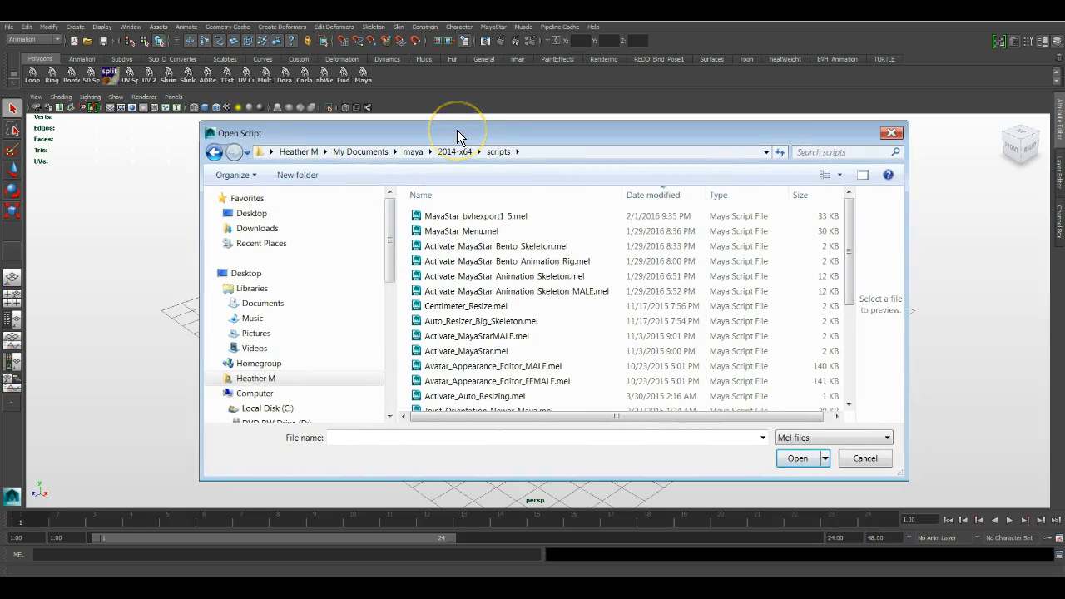
{"action": "mouse_move", "coordinate": [457, 137]}
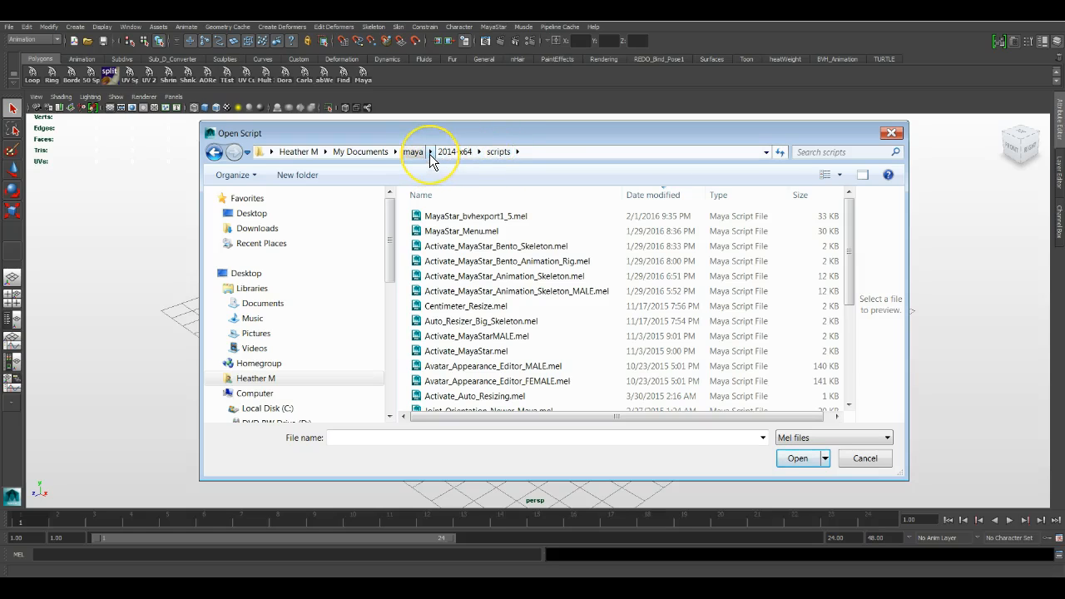
{"action": "left_click", "coordinate": [432, 151]}
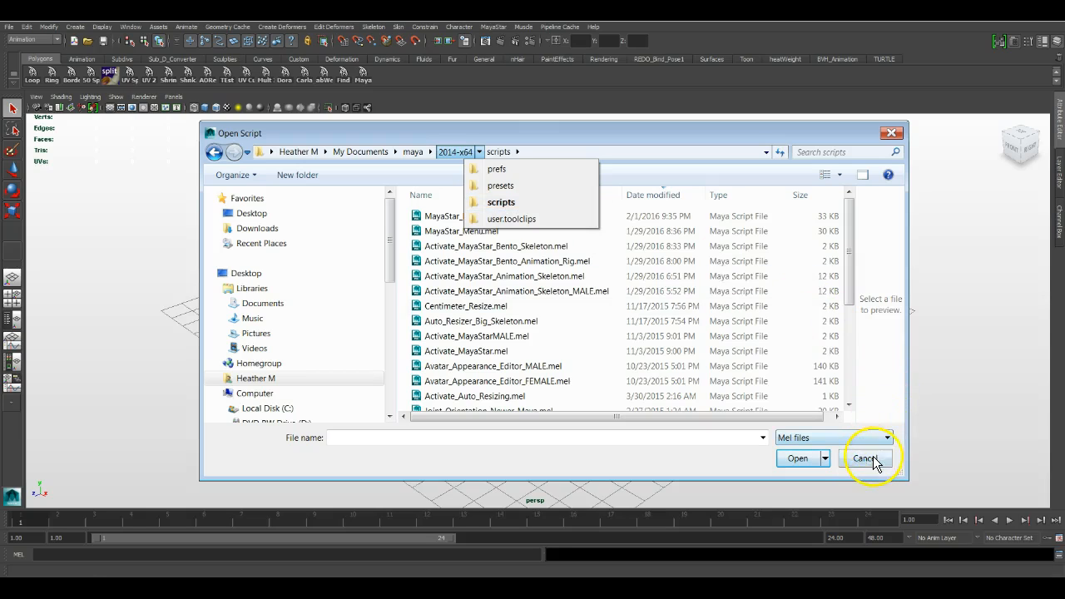
Step: Cancel the Open Script dialog and move Notepad aside, returning to the Script Editor
{"action": "left_click", "coordinate": [865, 459]}
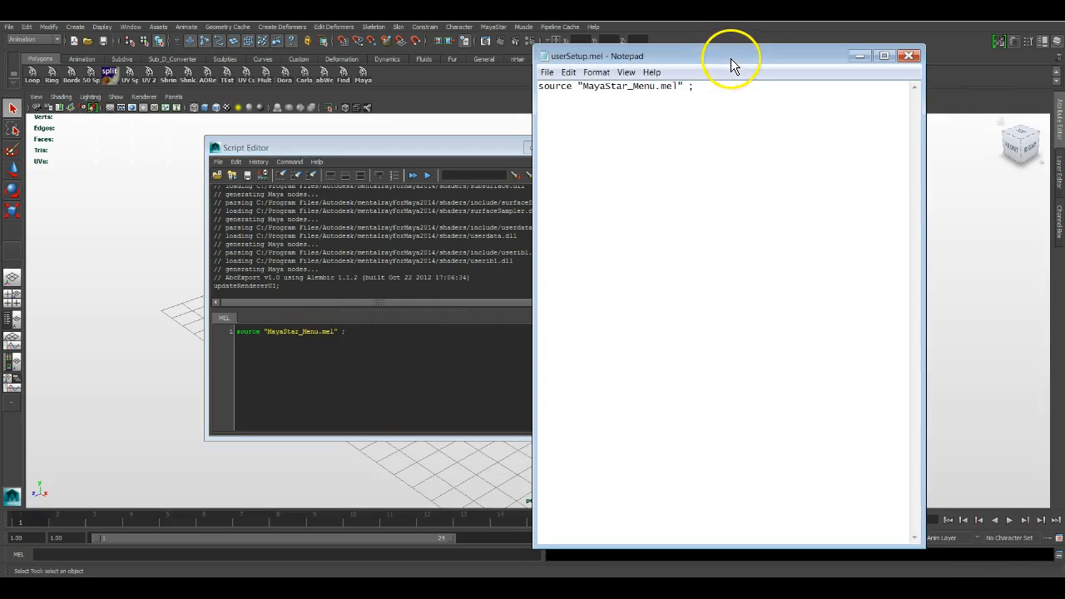
{"action": "left_click", "coordinate": [909, 57]}
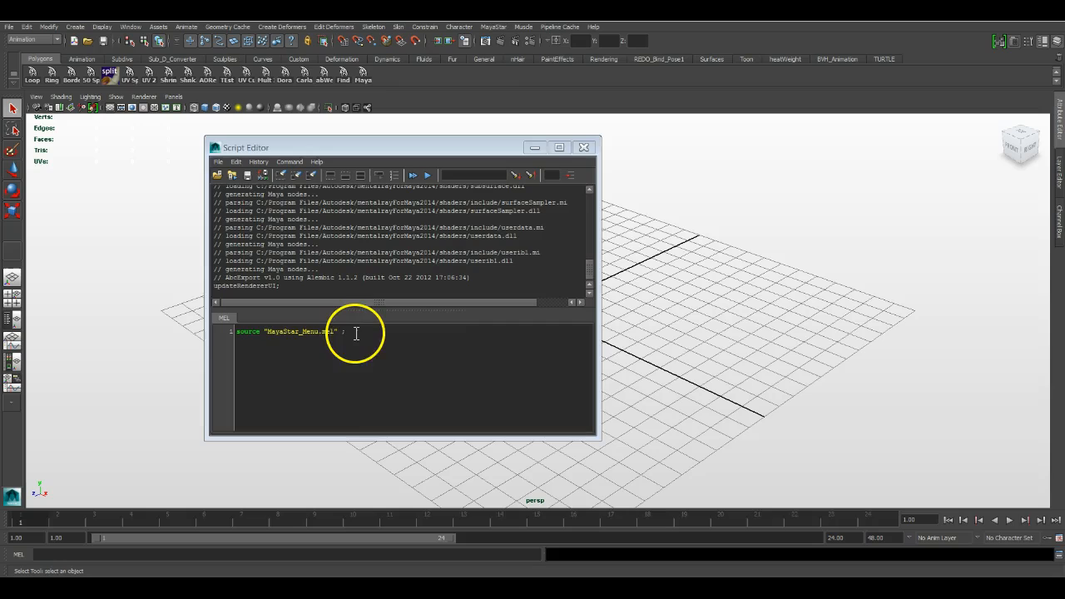
Step: Save the selected source "MayaStar_Menu.mel" line to the shelf as a button named MayaStar
{"action": "triple_click", "coordinate": [286, 331]}
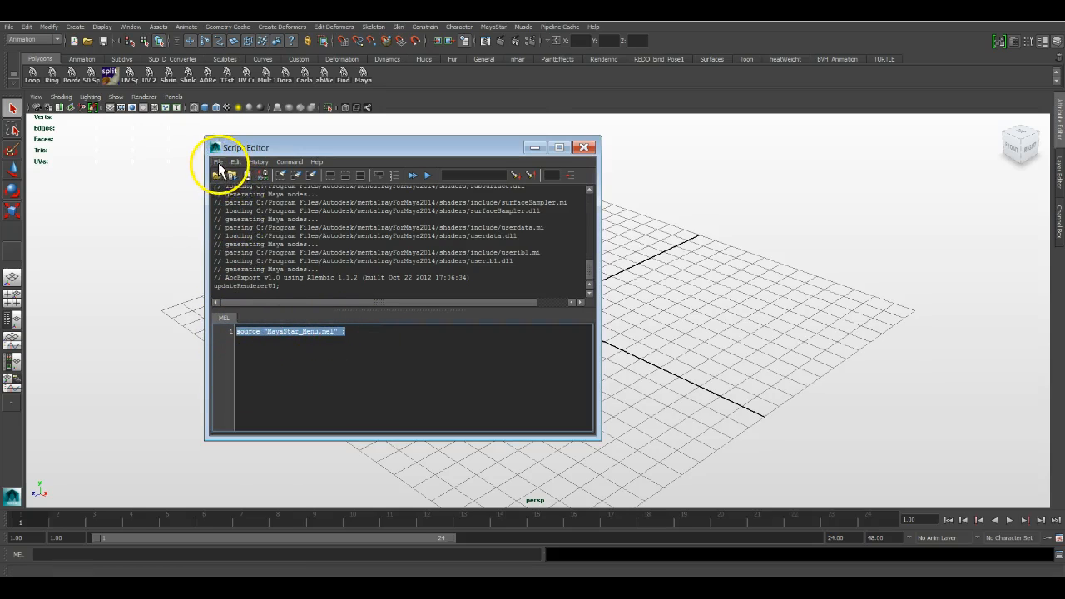
{"action": "left_click", "coordinate": [219, 161]}
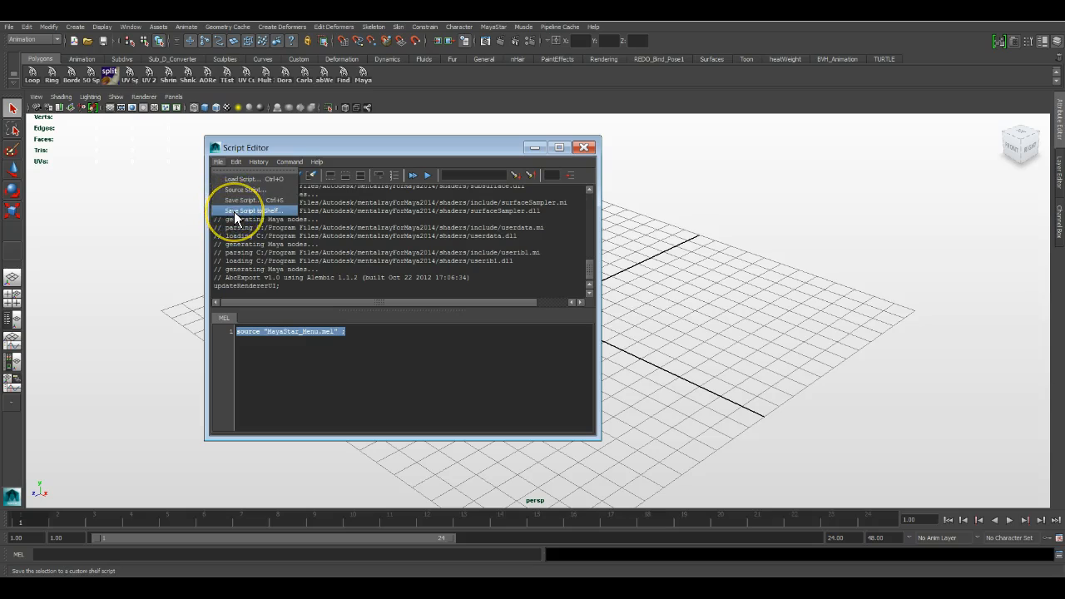
{"action": "left_click", "coordinate": [251, 210]}
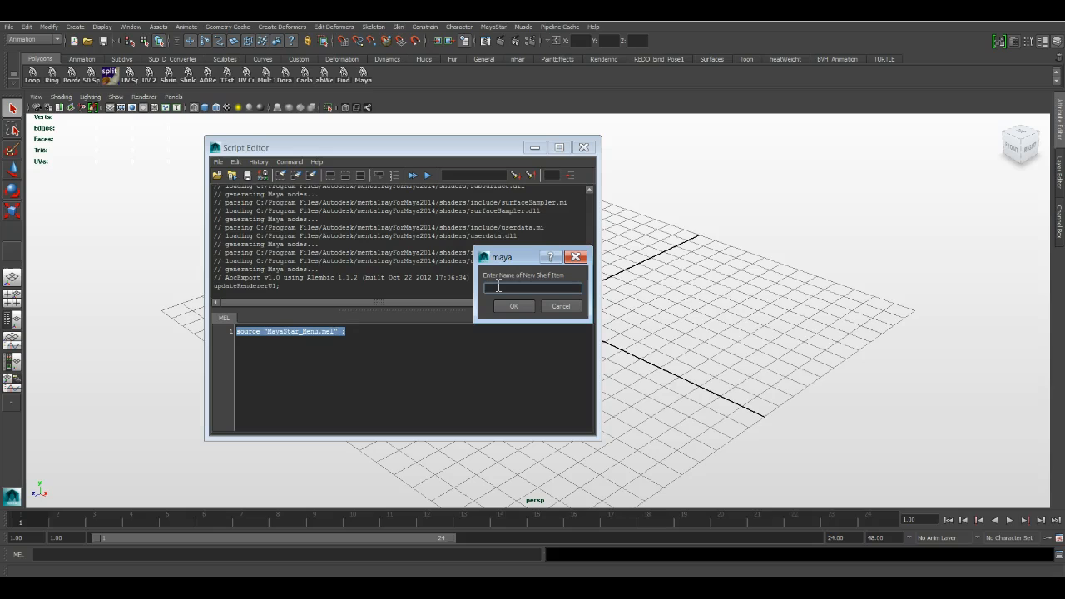
{"action": "type", "text": "MayaStar"}
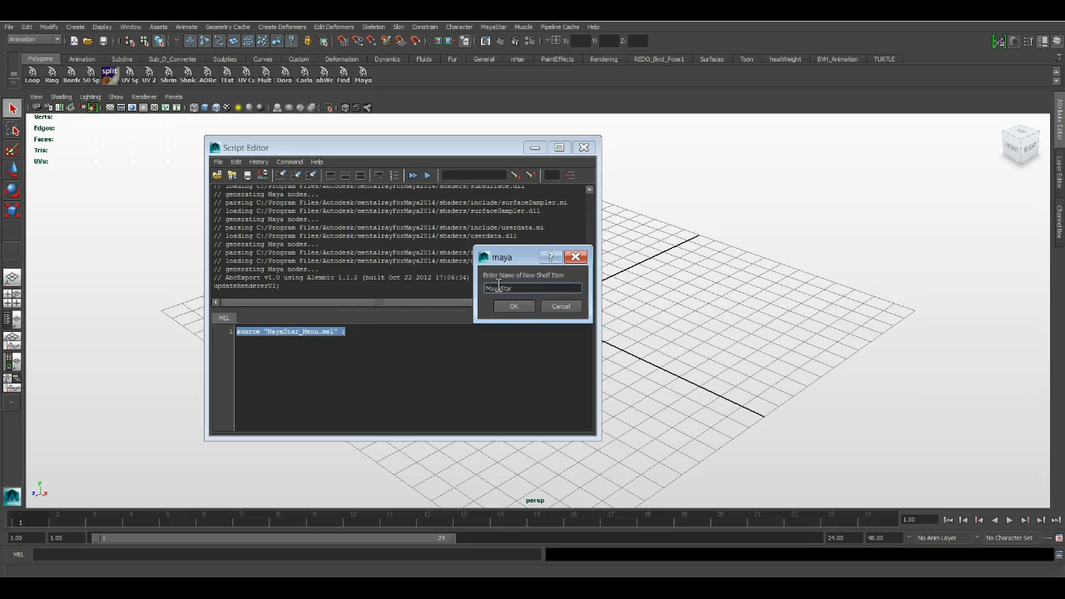
{"action": "left_click", "coordinate": [513, 306]}
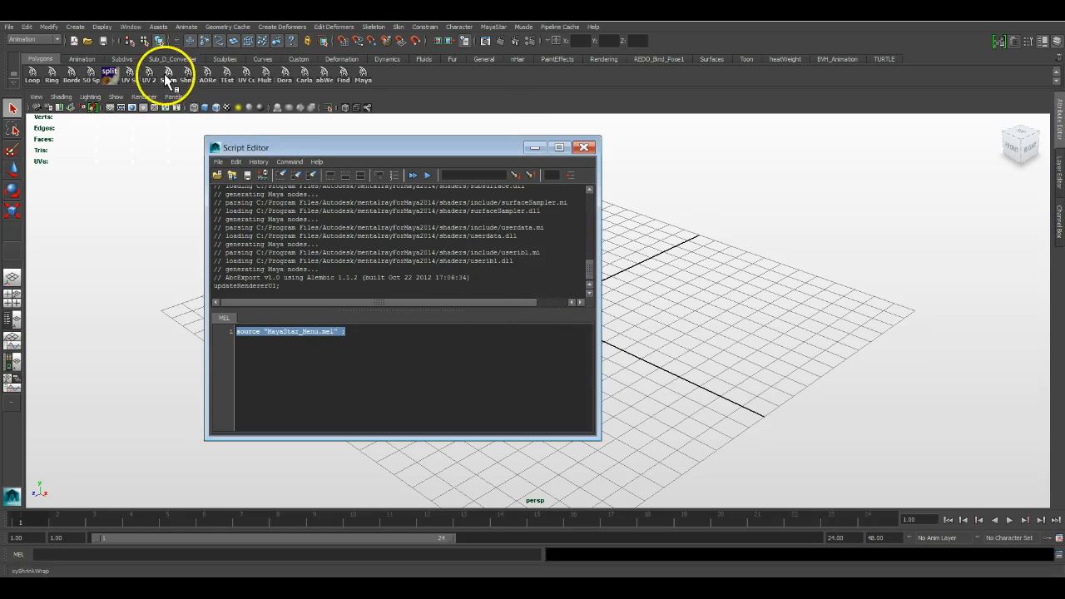
{"action": "left_click", "coordinate": [82, 59]}
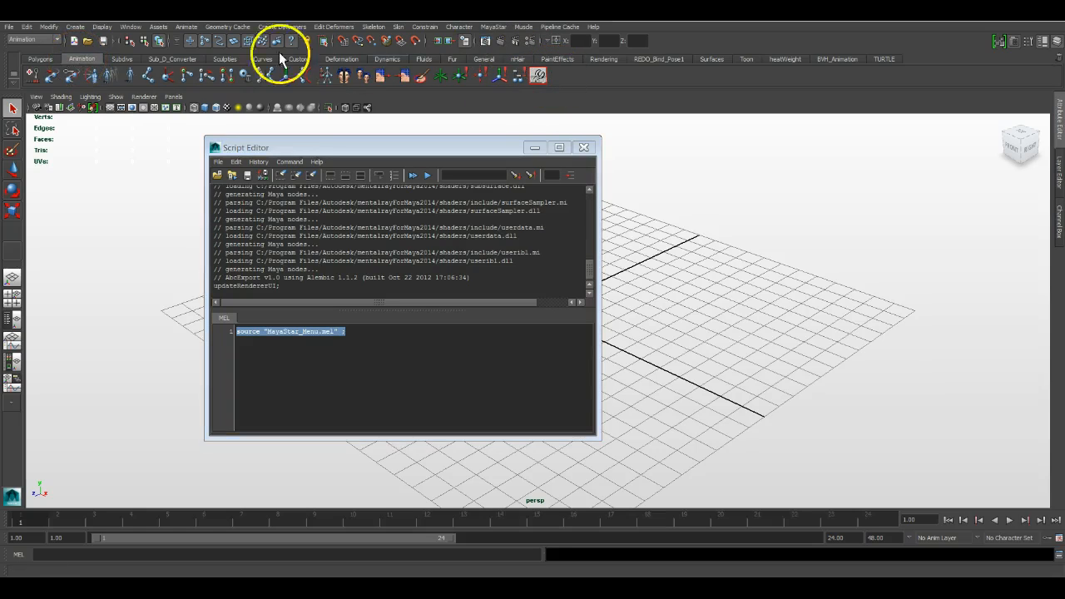
{"action": "left_click", "coordinate": [263, 59]}
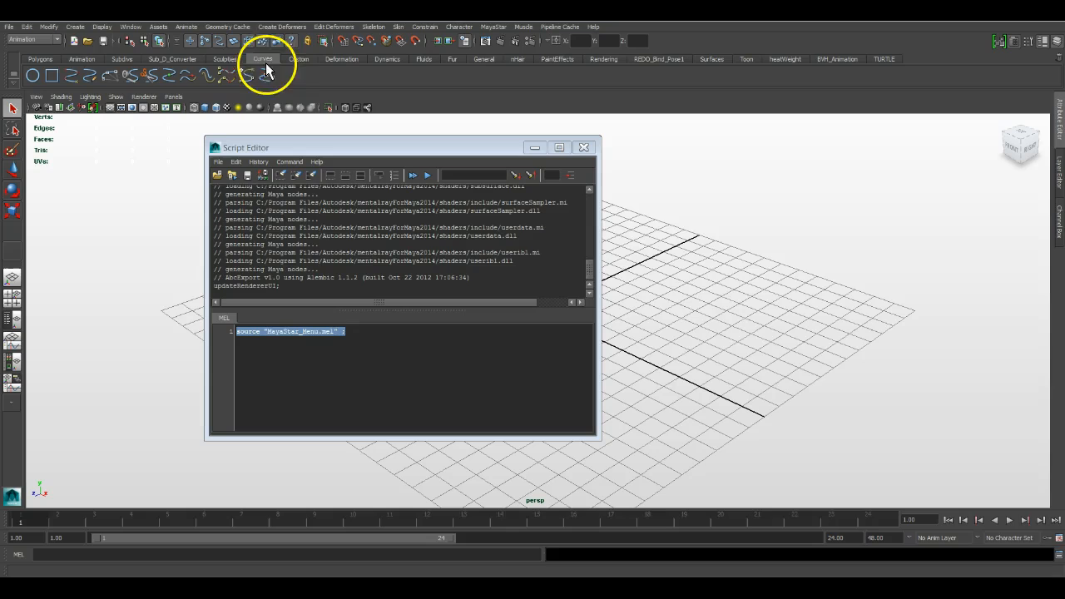
{"action": "left_click", "coordinate": [40, 60]}
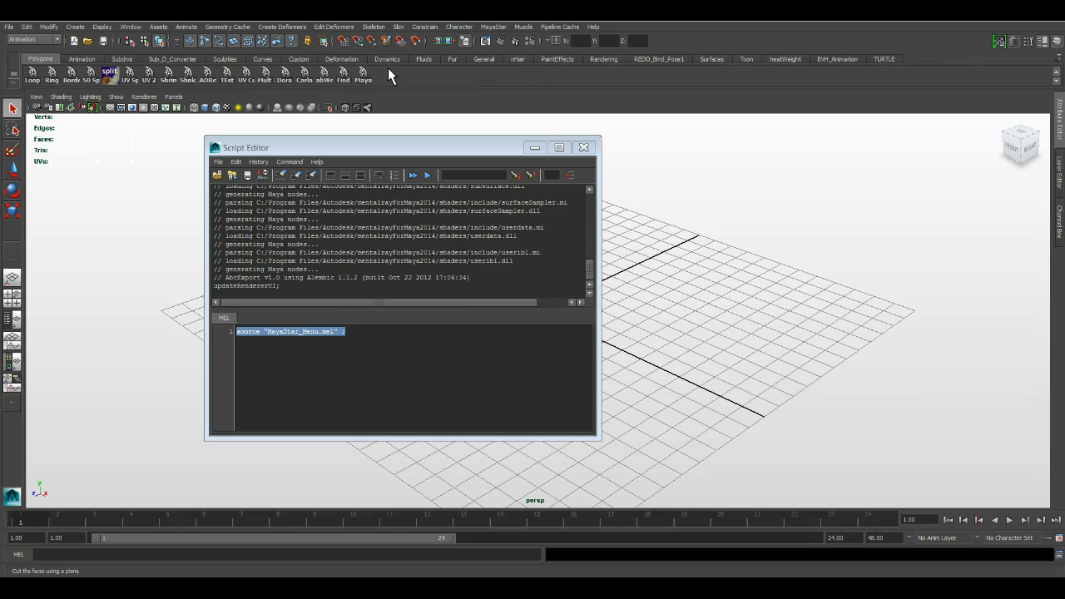
{"action": "mouse_move", "coordinate": [374, 94]}
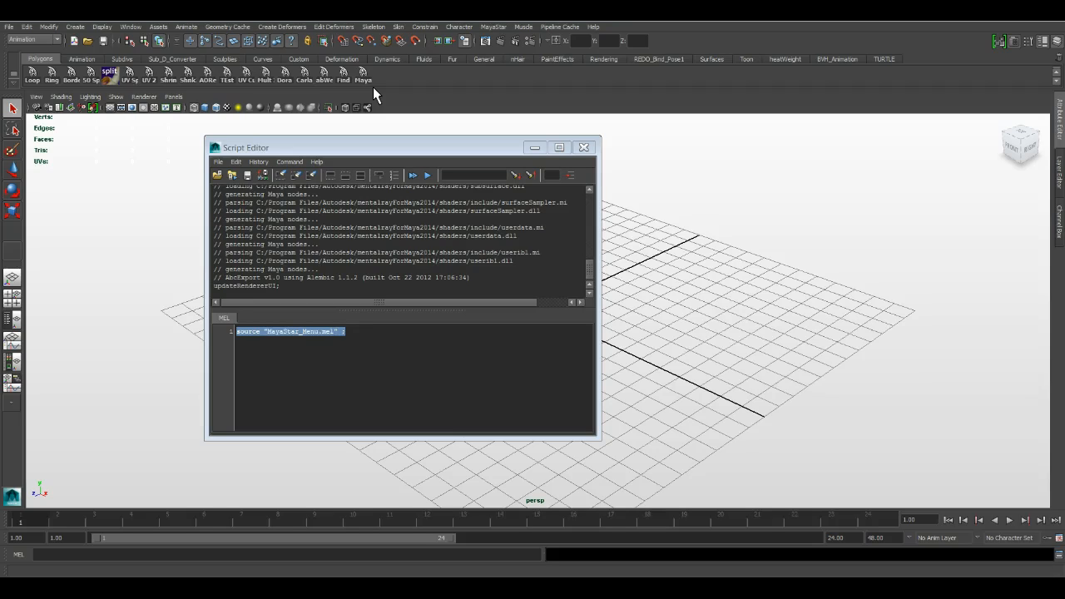
{"action": "mouse_move", "coordinate": [370, 91]}
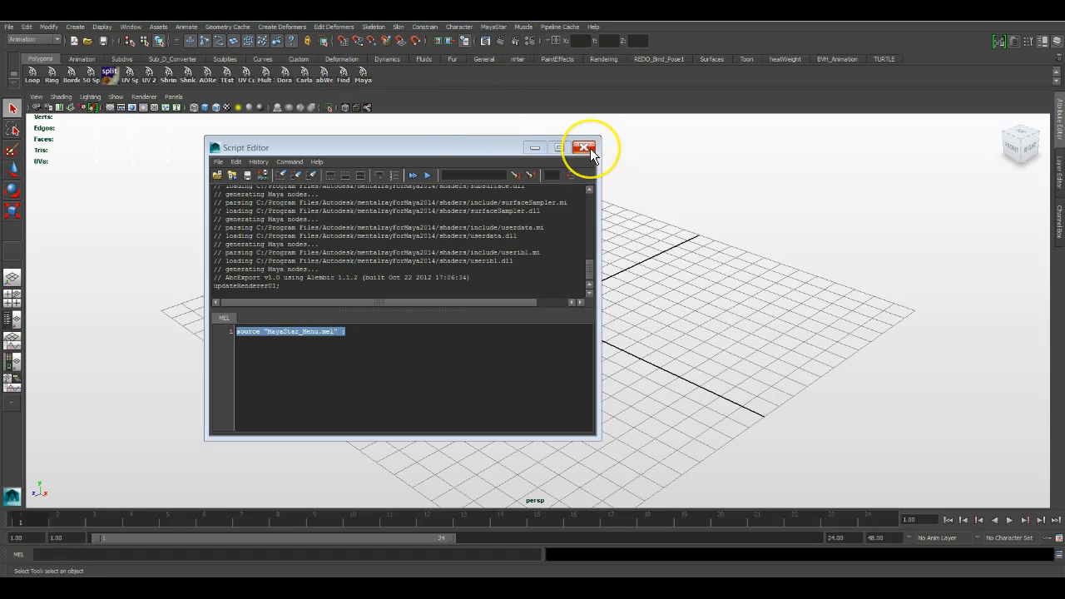
{"action": "mouse_move", "coordinate": [583, 148]}
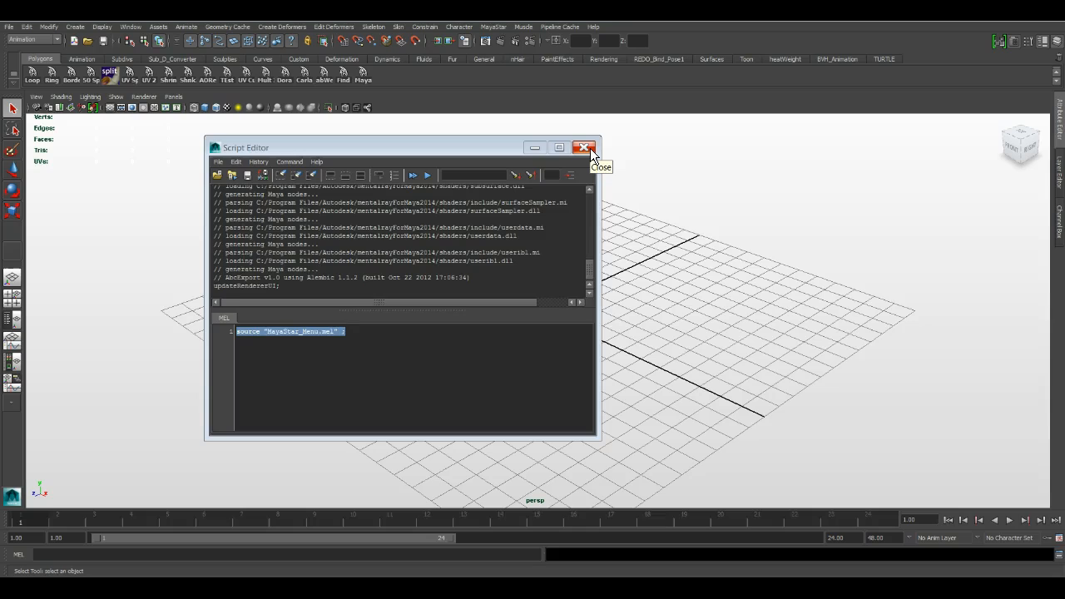
Step: Close the Script Editor and run the new MayaStar shelf button, which returns an error
{"action": "left_click", "coordinate": [585, 146]}
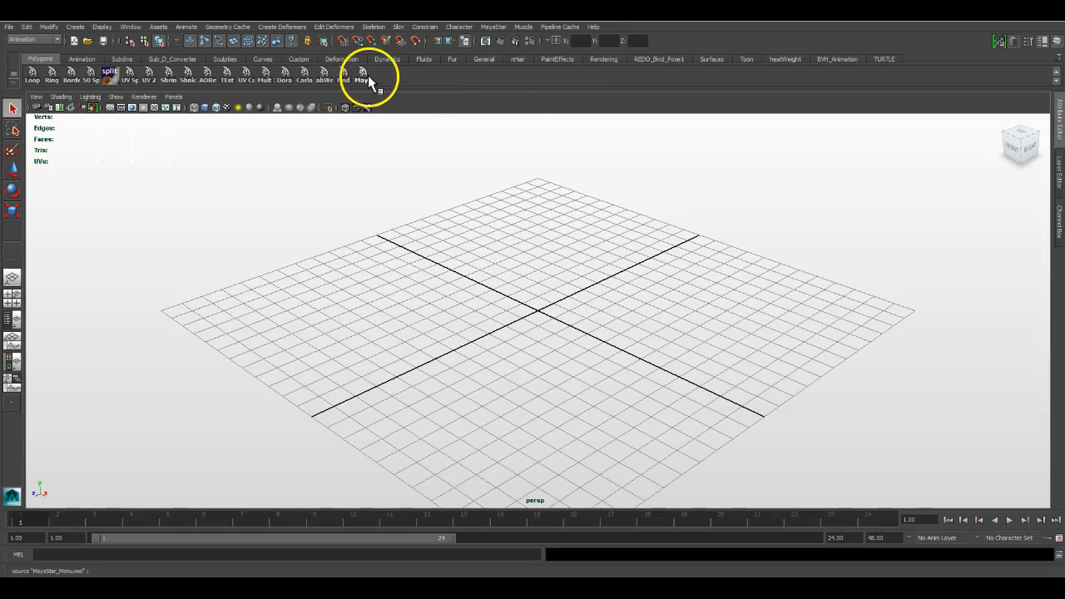
{"action": "left_click", "coordinate": [362, 75]}
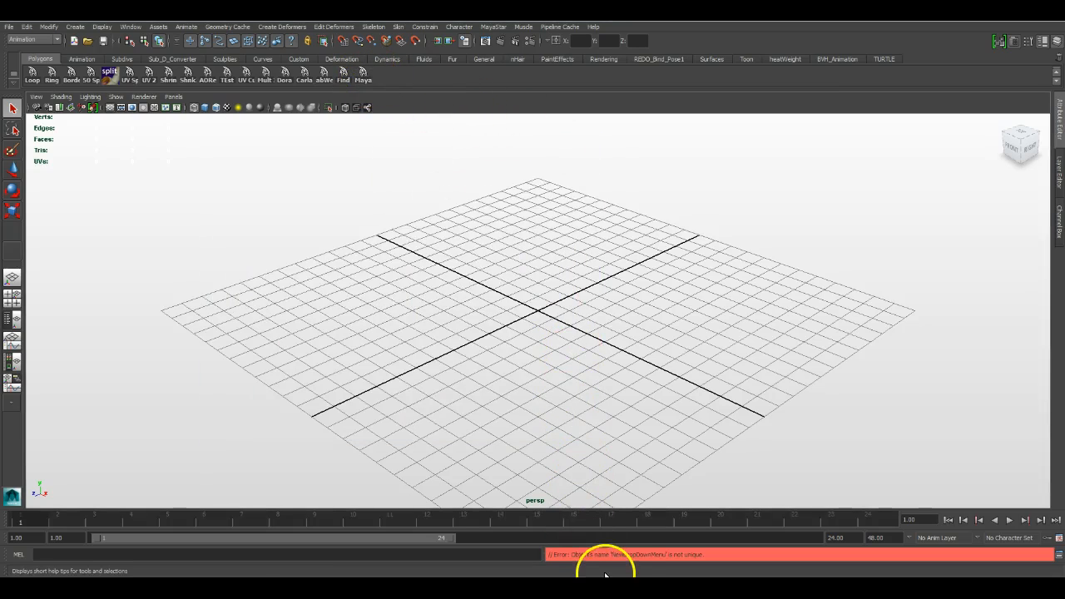
{"action": "mouse_move", "coordinate": [691, 572]}
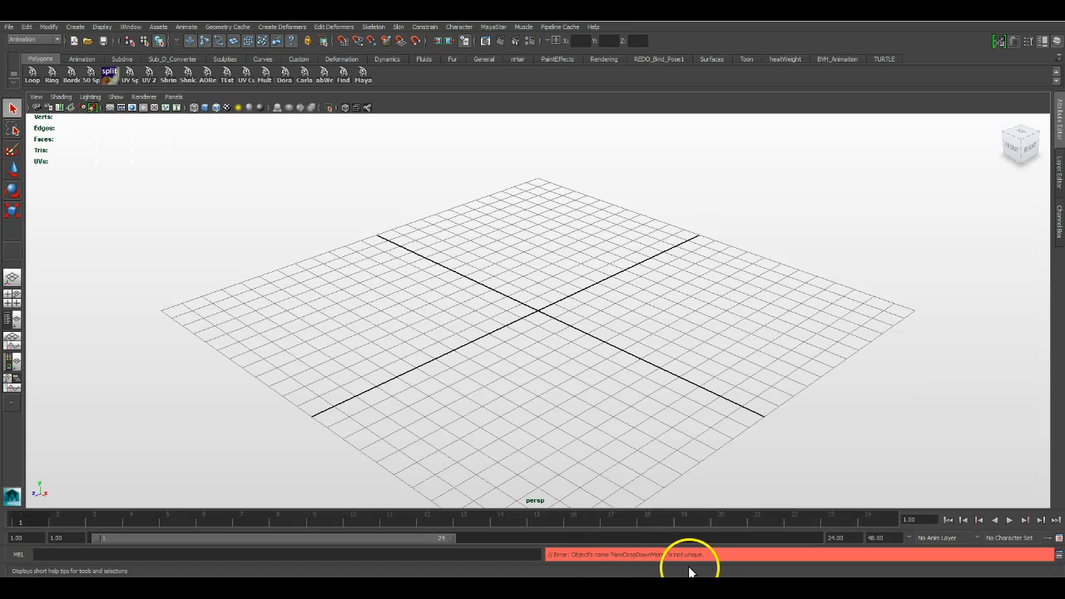